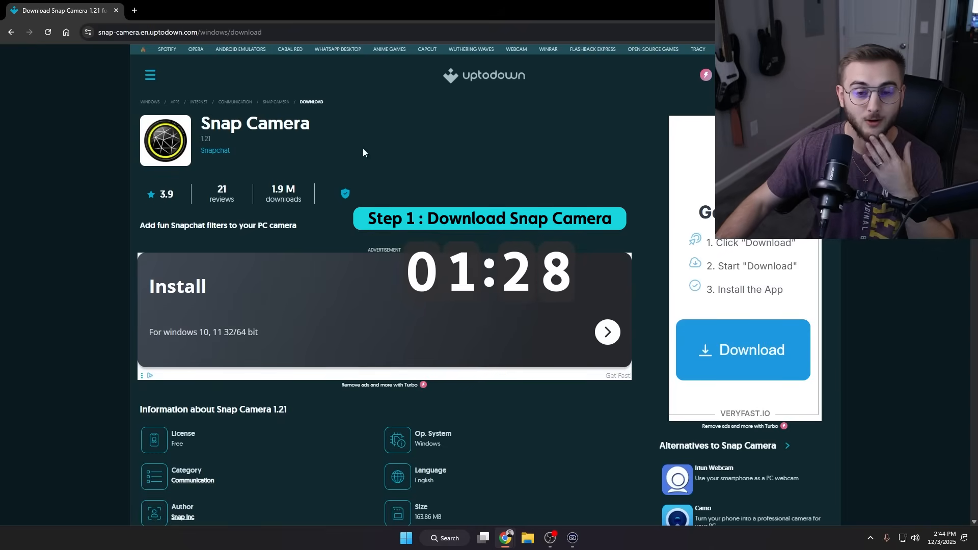
mouse_move(312, 125)
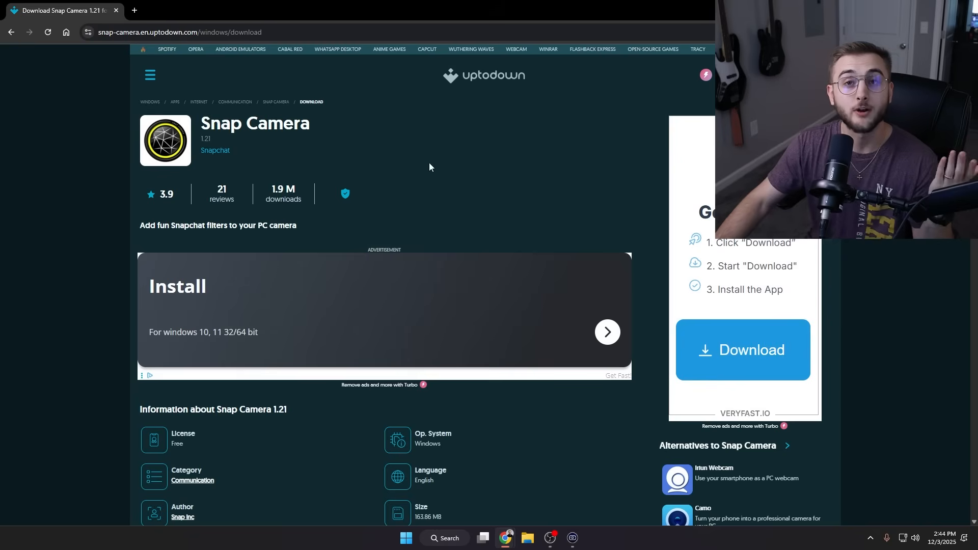
Start the Snap Camera 1.21 download and cancel saving a duplicate copy to the Desktop
scroll("down", 3)
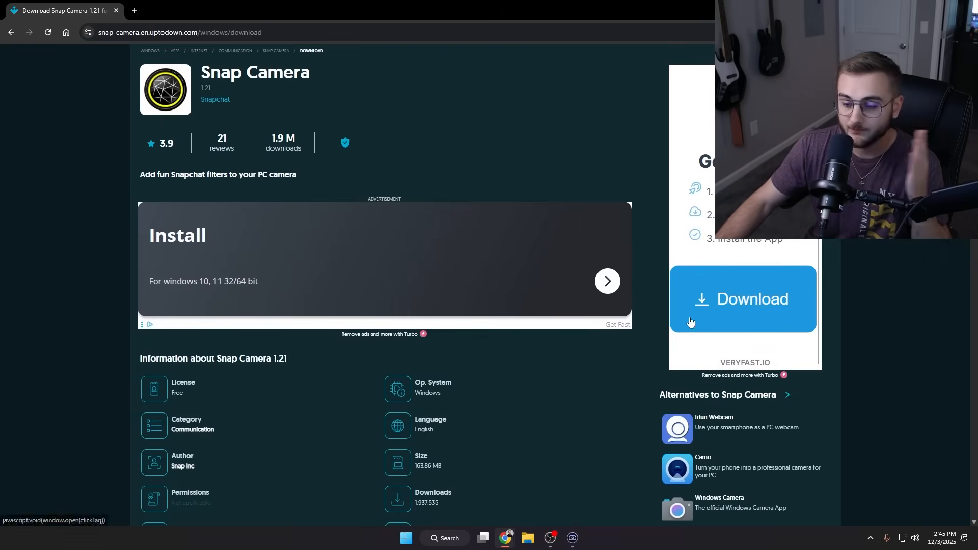
scroll("down", 3)
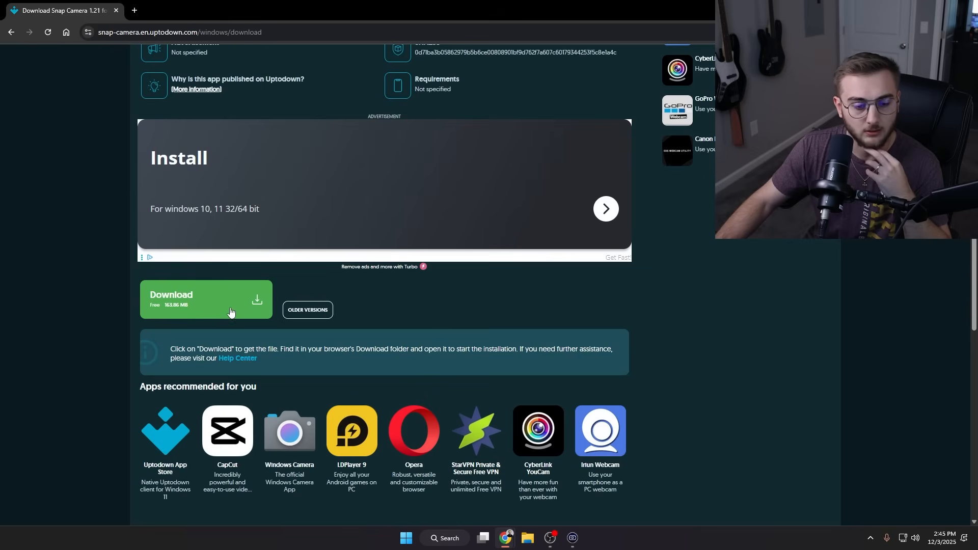
left_click(206, 299)
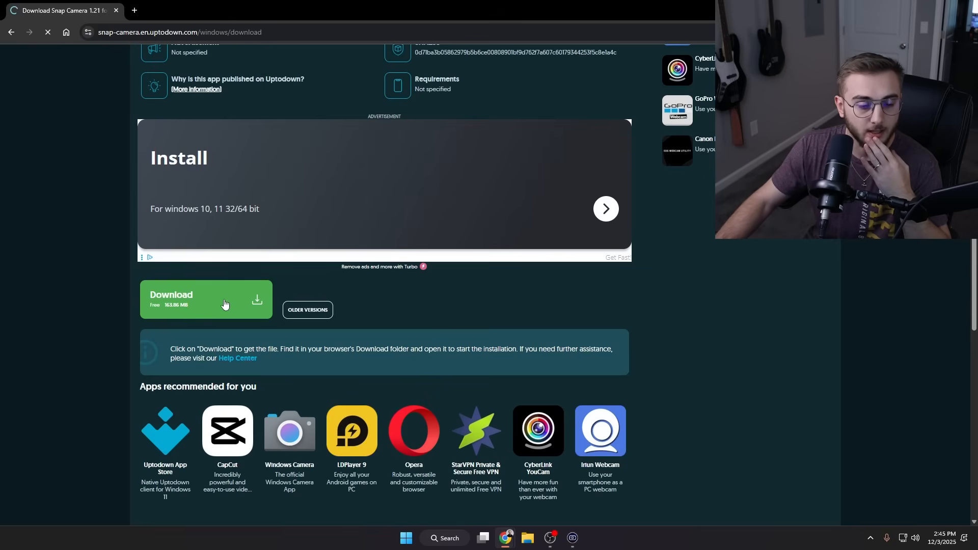
left_click(194, 299)
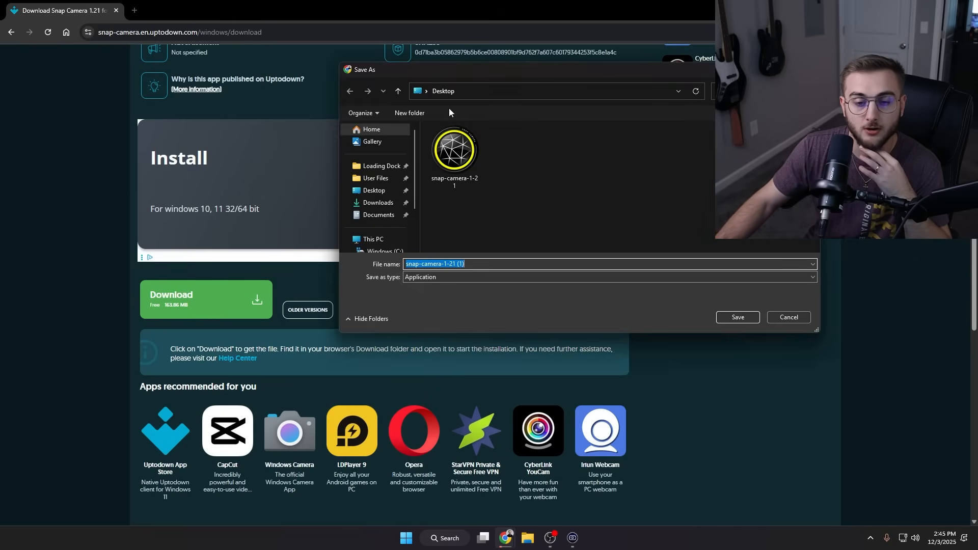
mouse_move(548, 206)
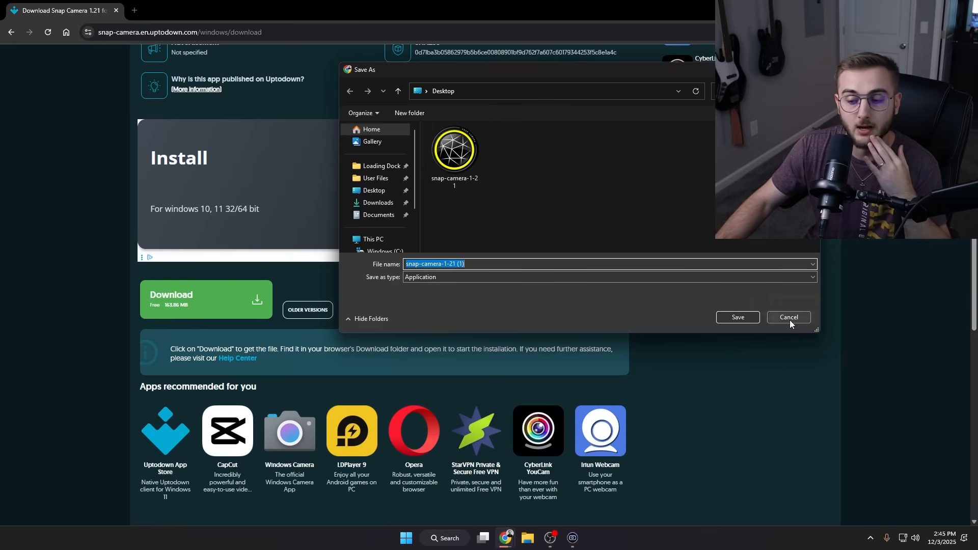
left_click(788, 317)
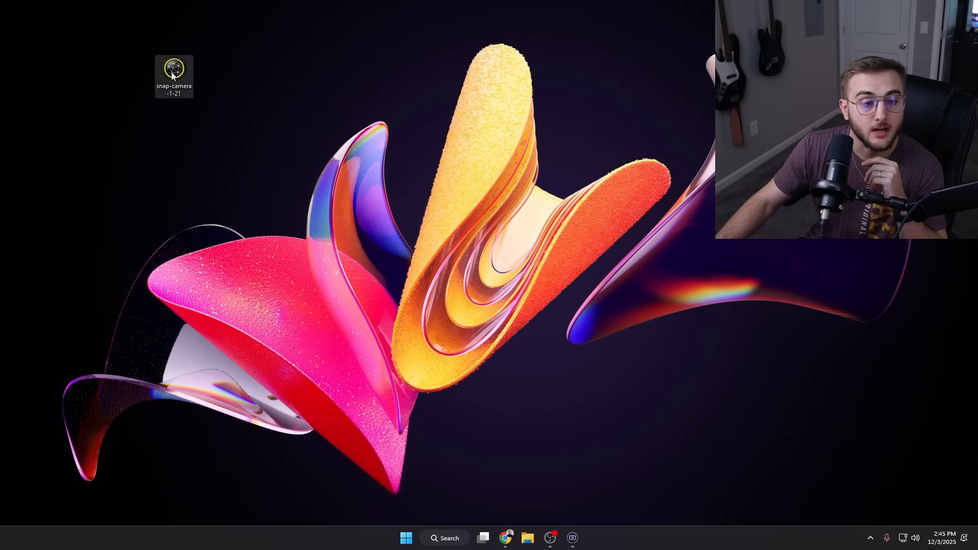
Run the installer with the default install folder and no desktop shortcut
double_click(173, 70)
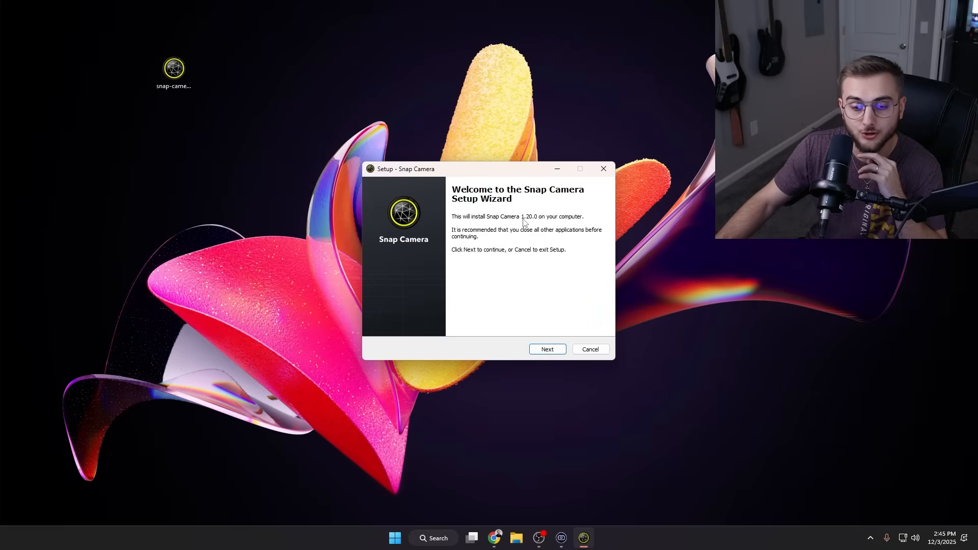
mouse_move(539, 222)
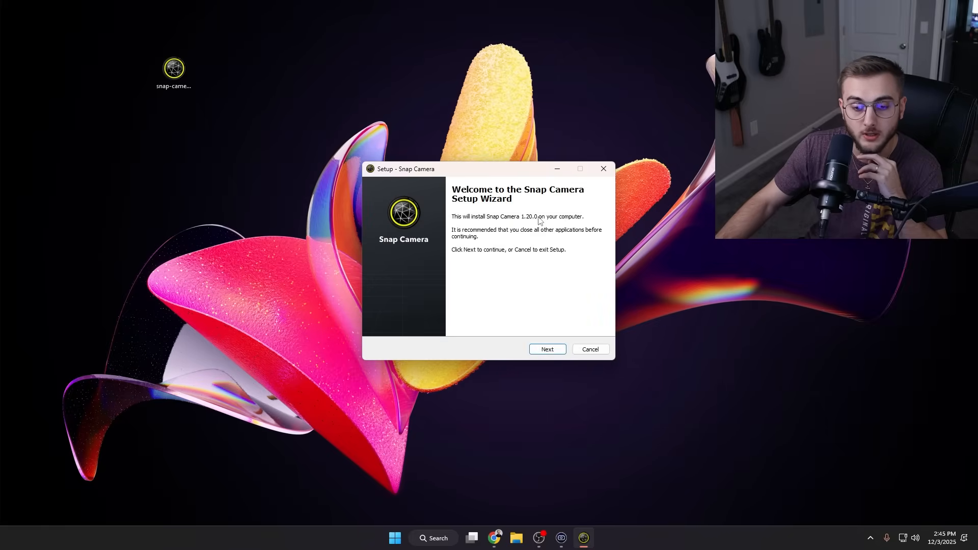
left_click(546, 349)
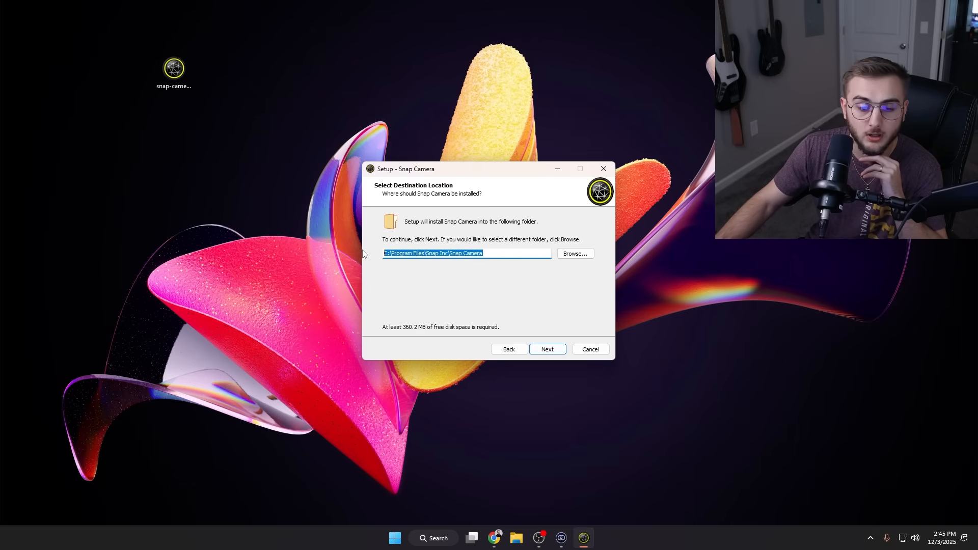
mouse_move(467, 273)
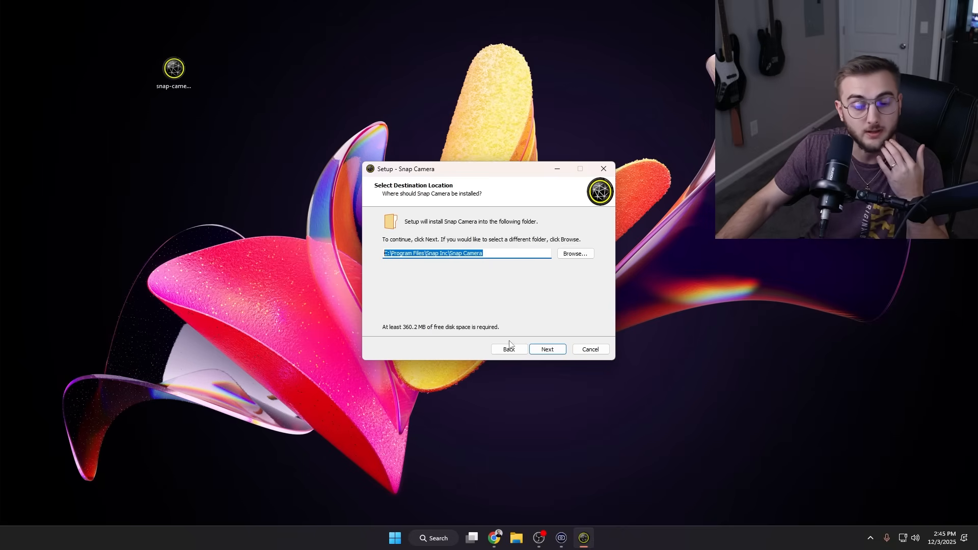
left_click(547, 349)
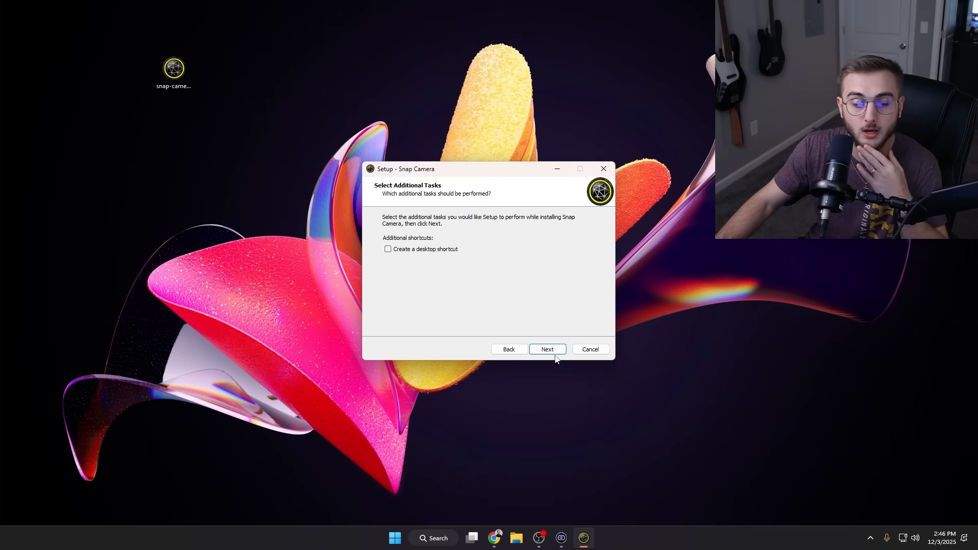
left_click(546, 349)
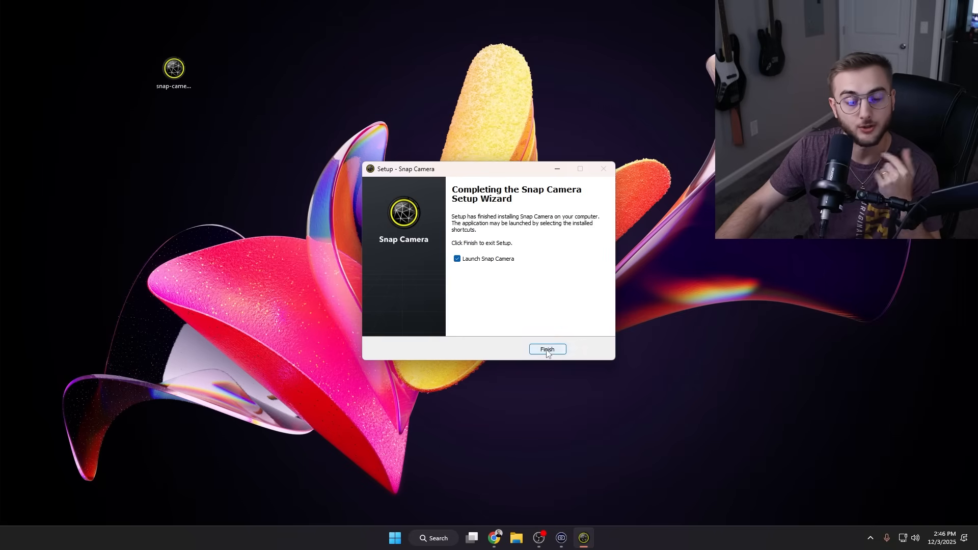
Finish setup, launch Snap Camera through its welcome tour, and view the version in settings
left_click(547, 350)
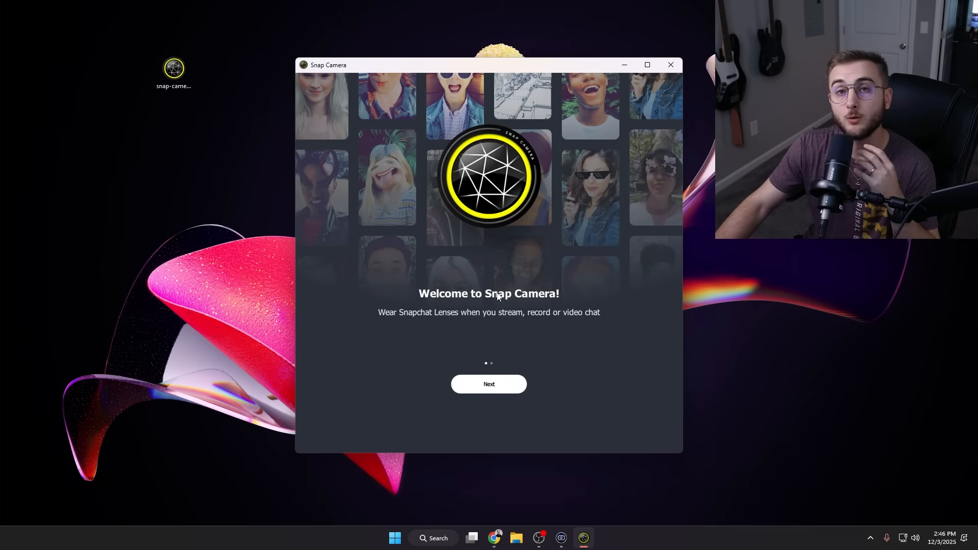
left_click(488, 385)
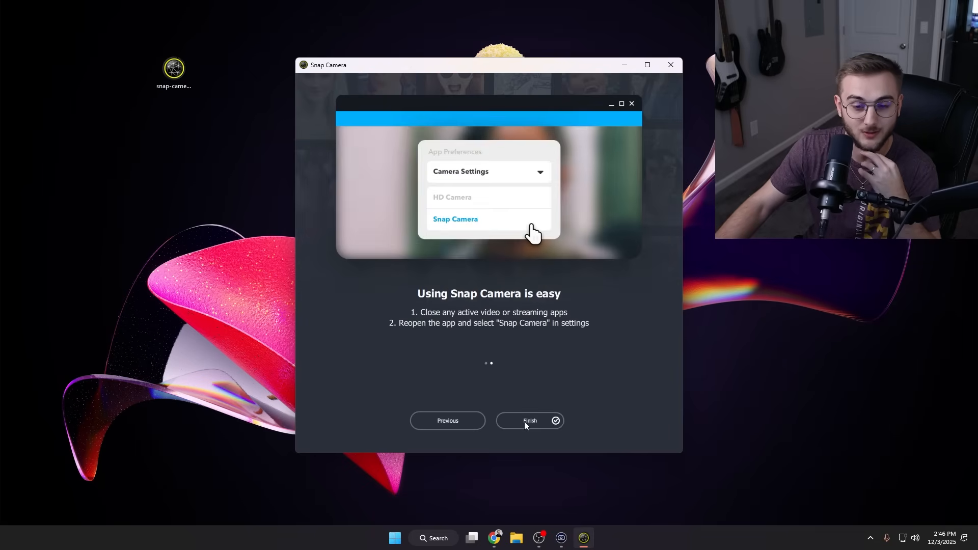
left_click(529, 421)
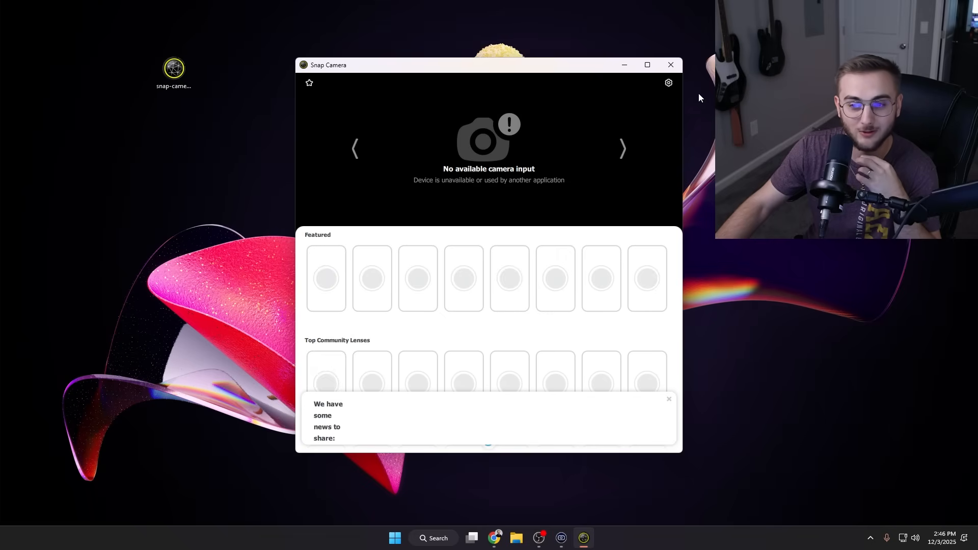
left_click(669, 83)
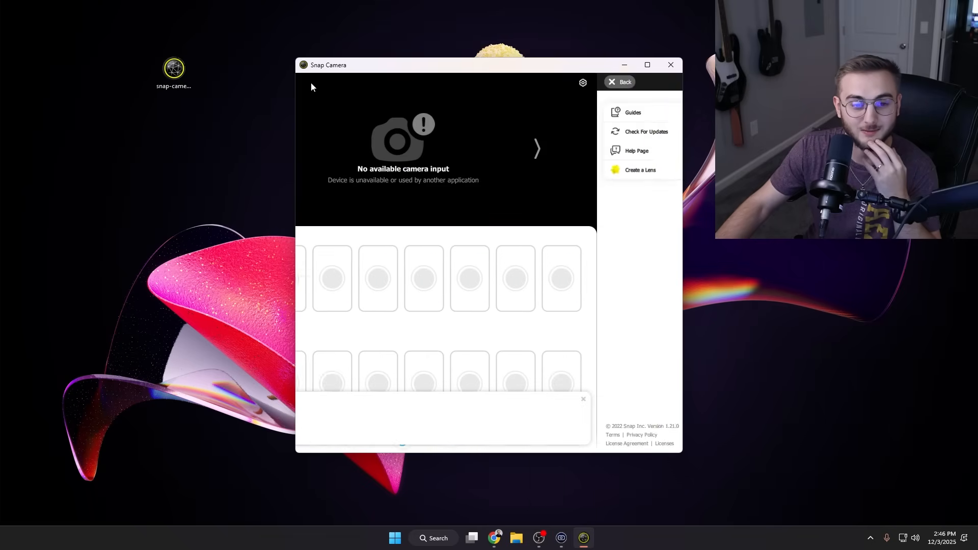
left_click(671, 65)
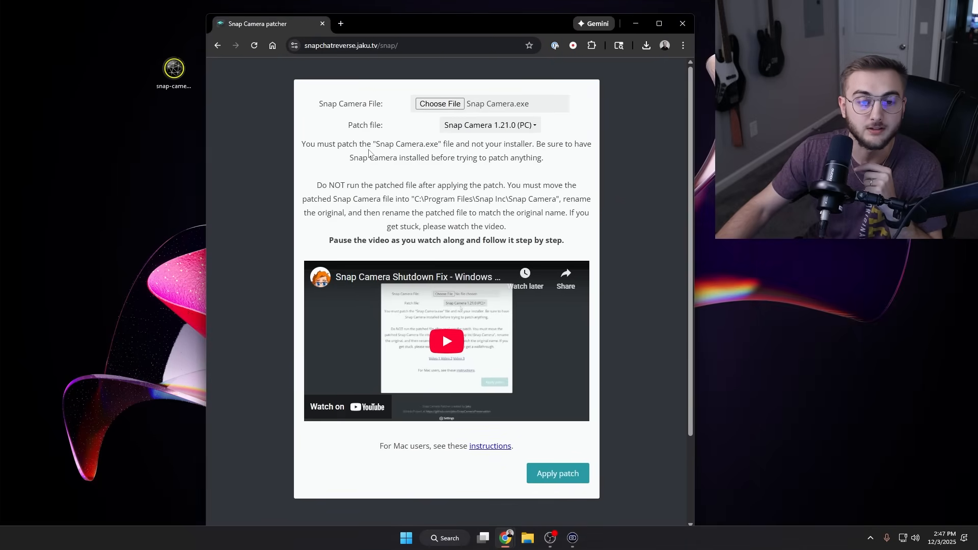
Open the snapchatreverse.jaku.tv/snap patcher page in the browser
left_click(350, 44)
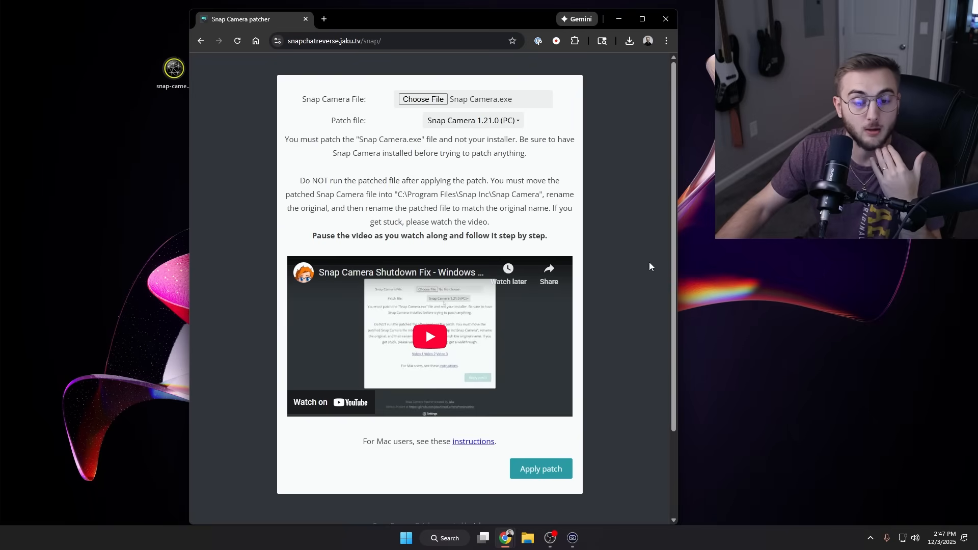
mouse_move(469, 171)
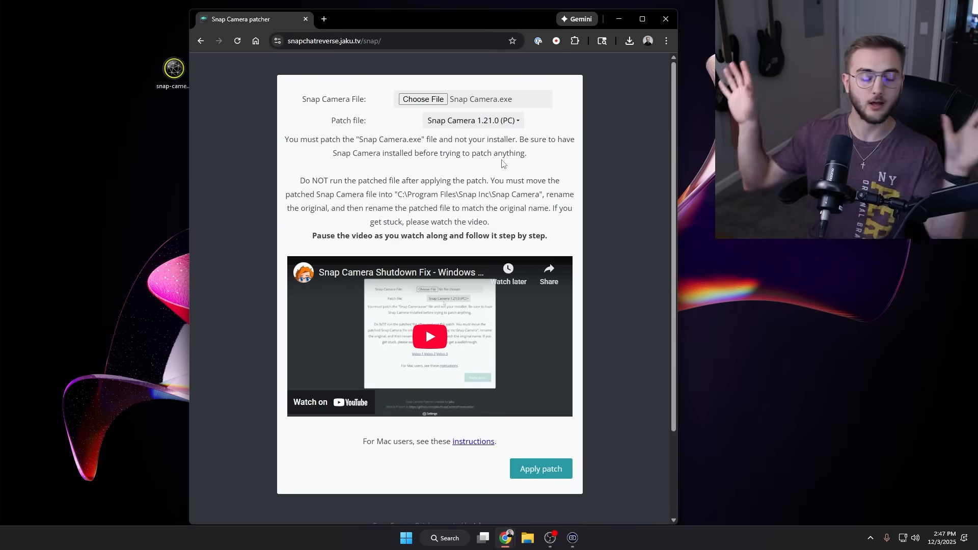
mouse_move(518, 60)
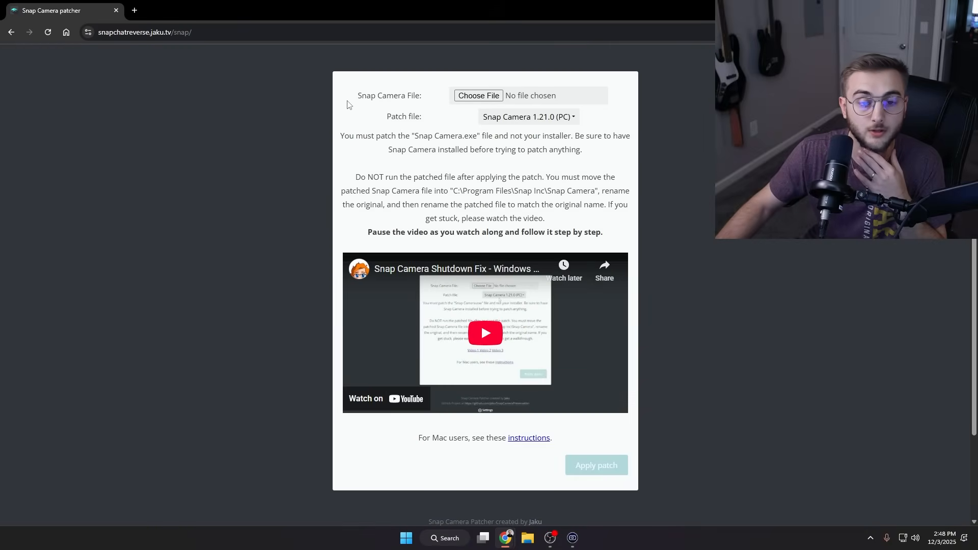
mouse_move(478, 96)
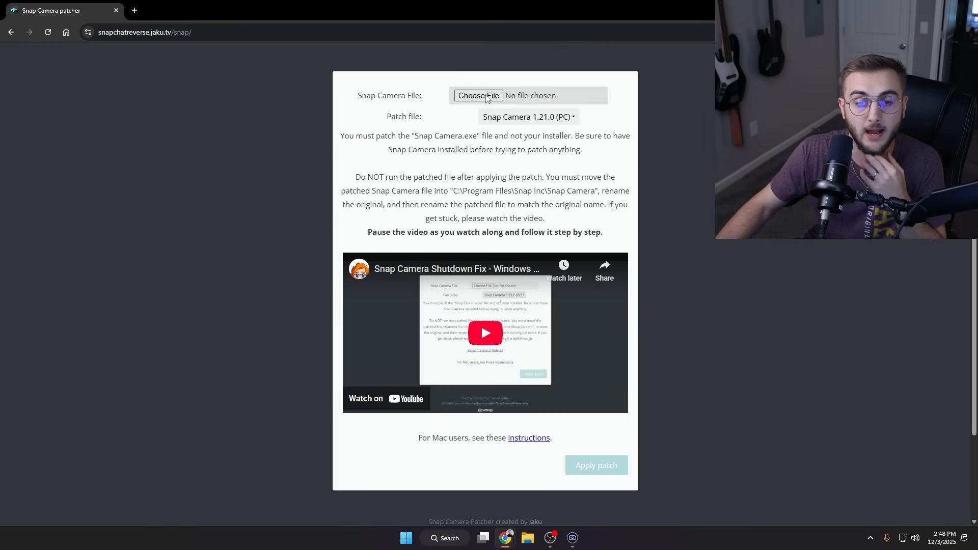
mouse_move(478, 96)
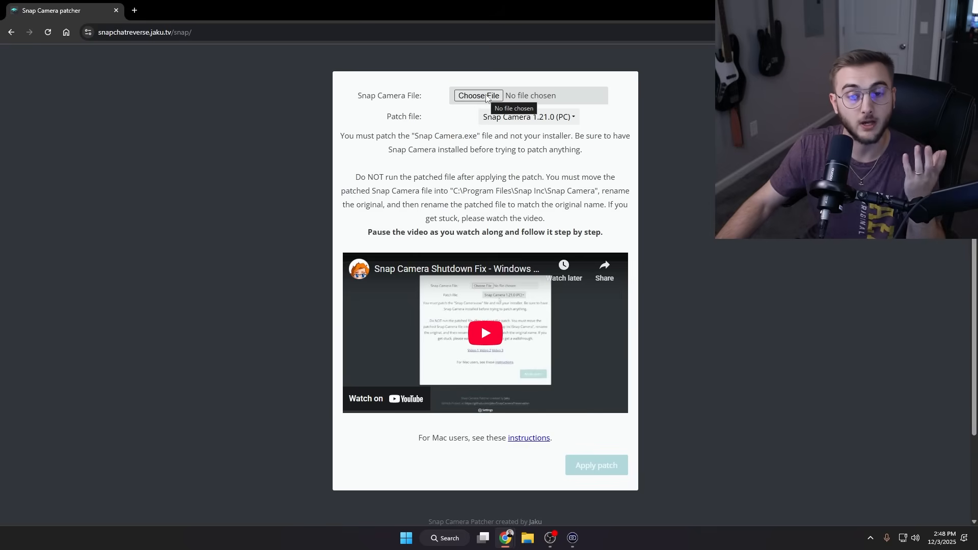
Choose Snap Camera.exe from C:\Program Files\Snap Inc\Snap Camera as the file to patch
left_click(478, 96)
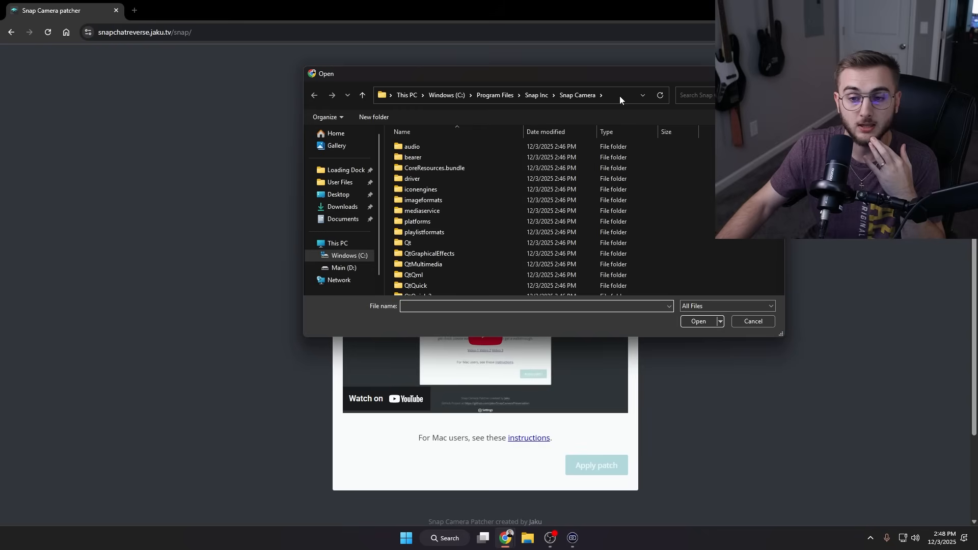
left_click(499, 95)
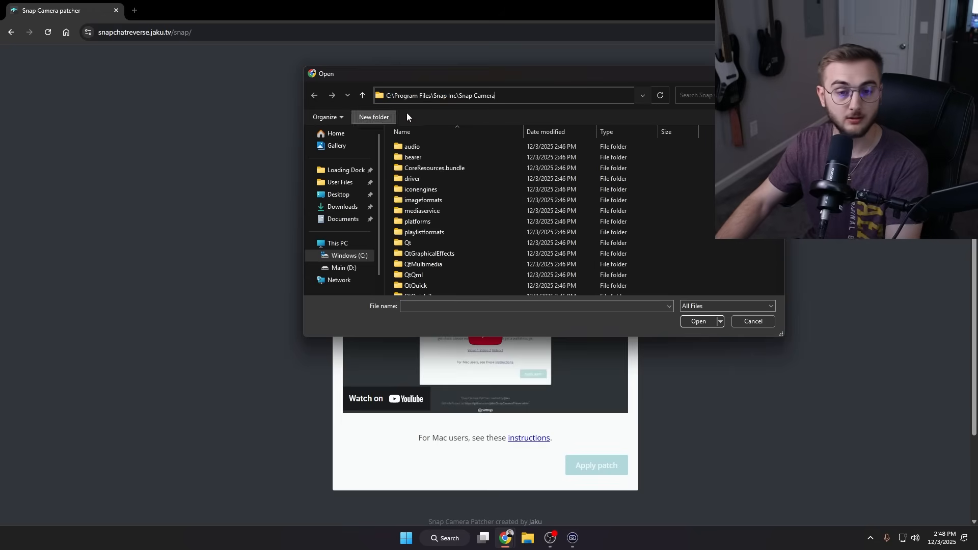
left_click(440, 96)
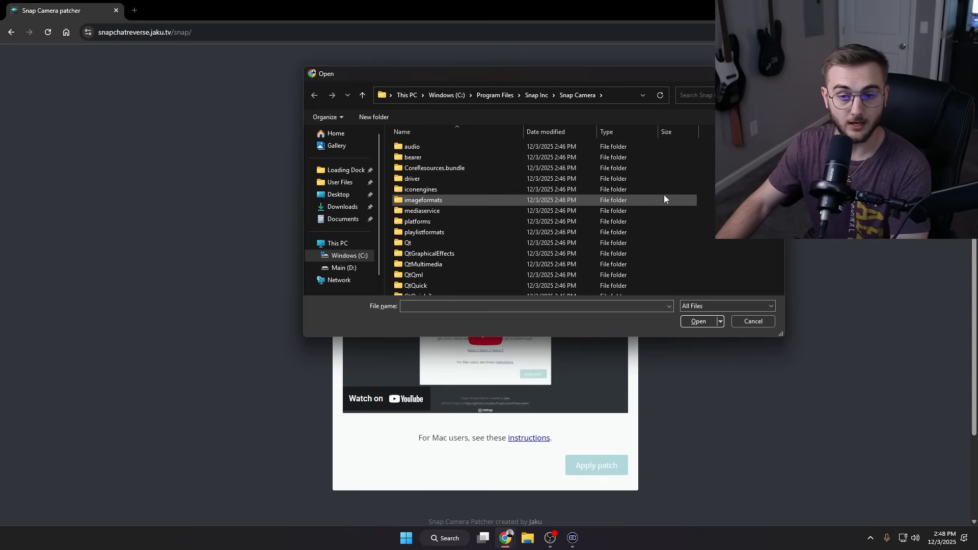
scroll("down", 3)
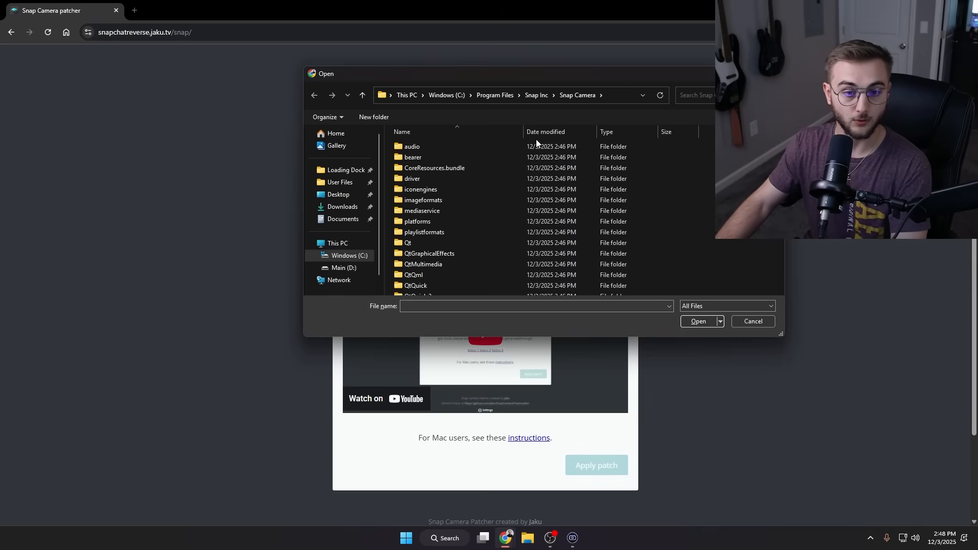
mouse_move(410, 109)
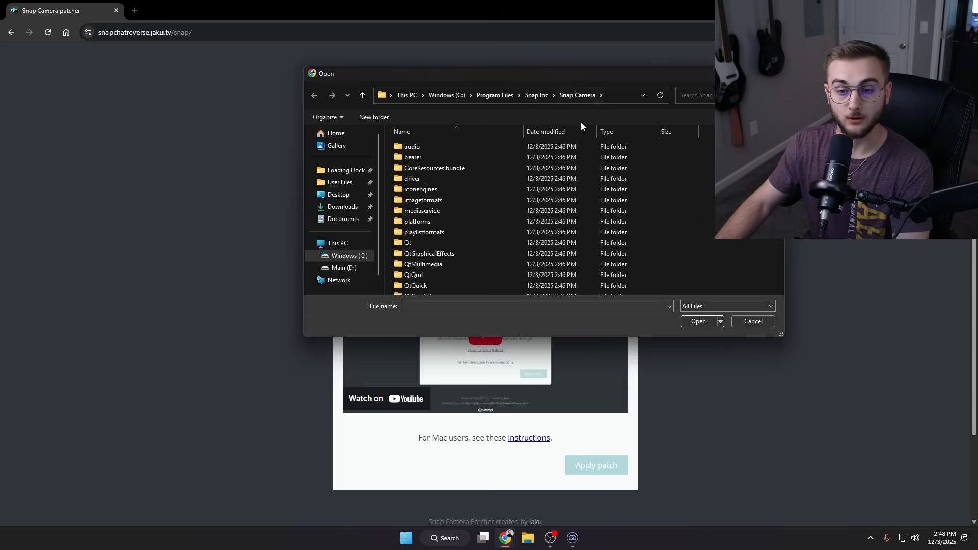
scroll("down", 3)
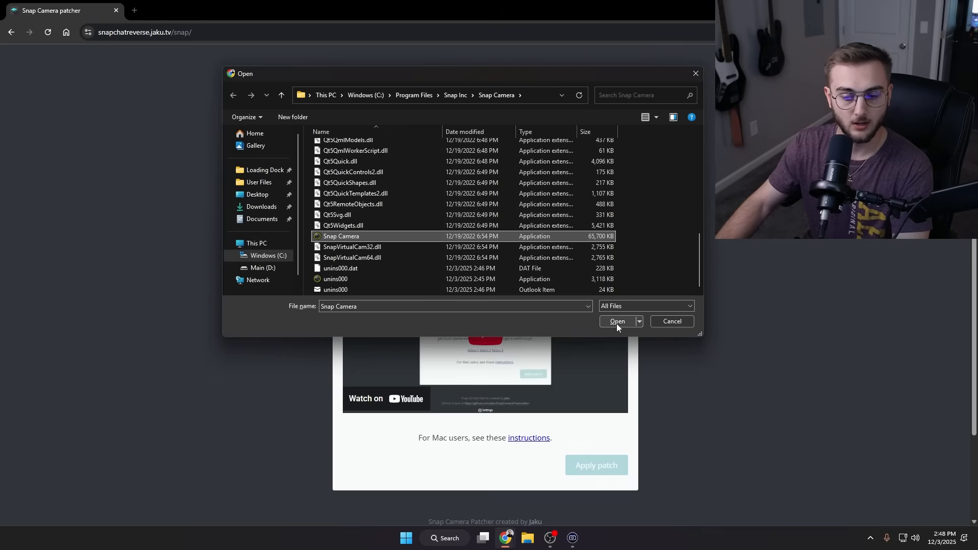
left_click(616, 321)
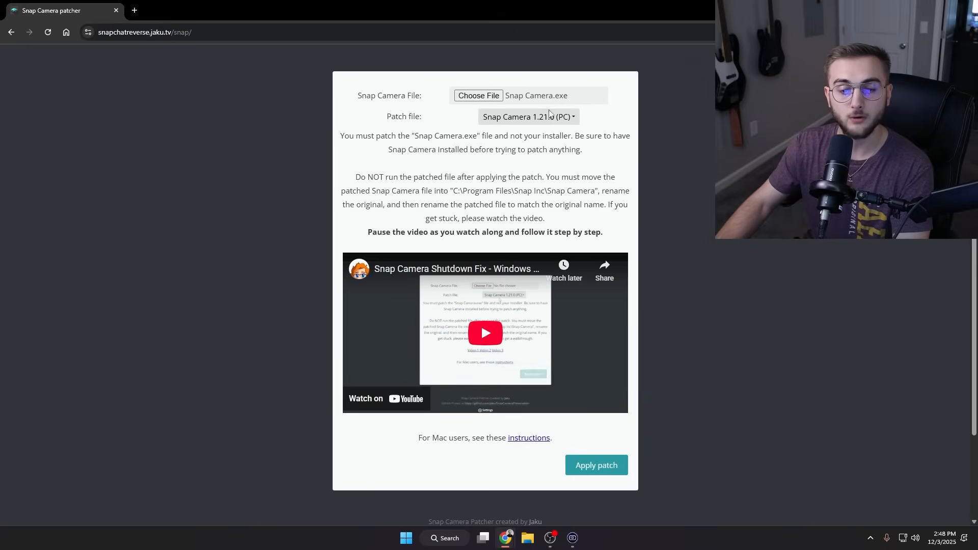
mouse_move(550, 123)
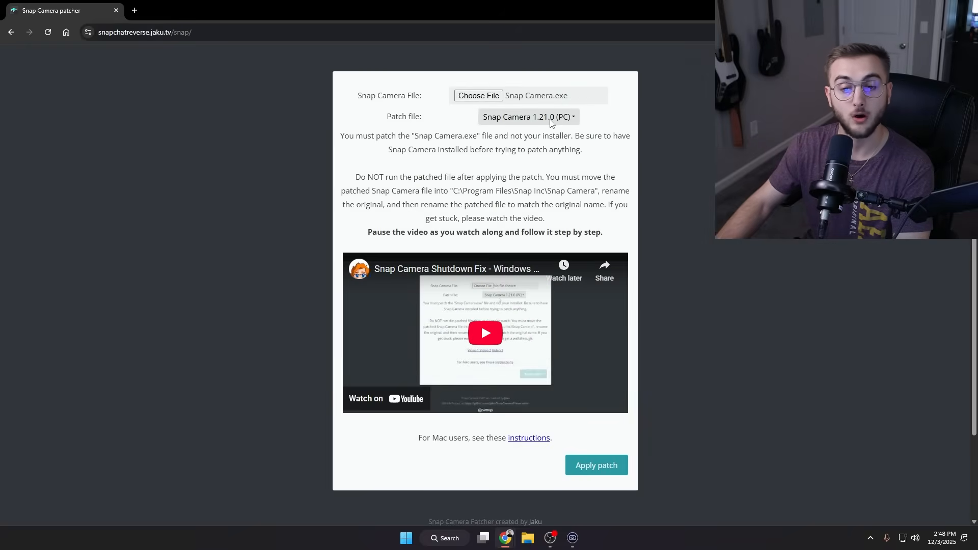
mouse_move(518, 113)
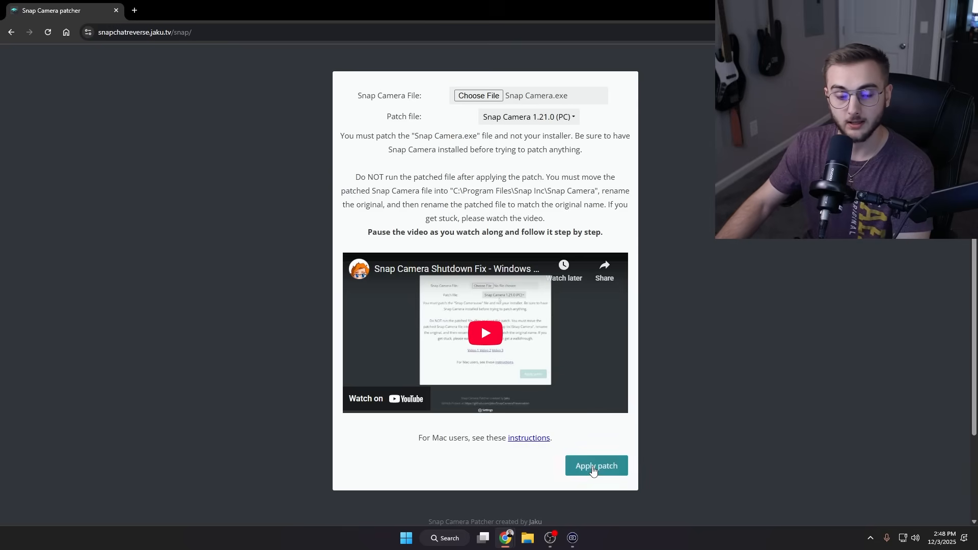
Apply the 1.21.0 PC patch to generate the patched Snap Camera file
left_click(596, 466)
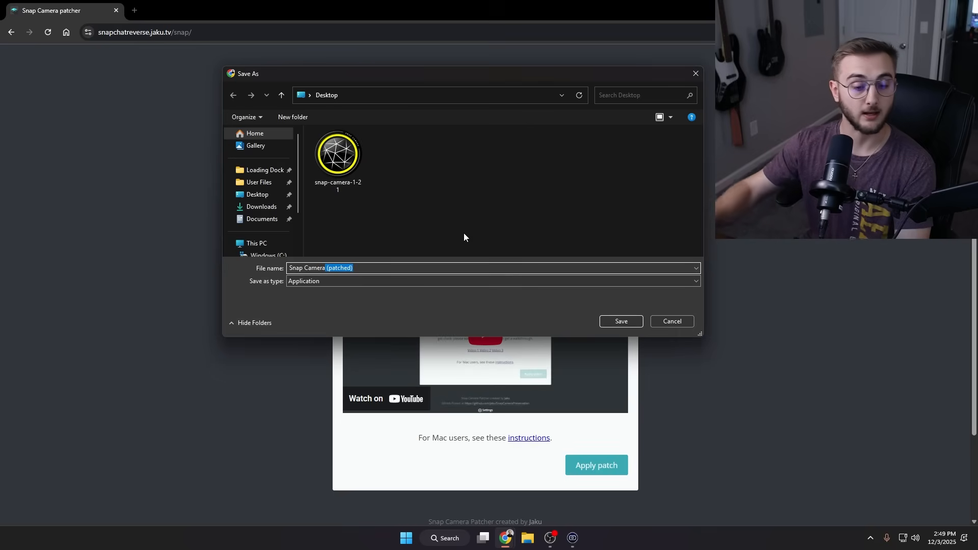
mouse_move(548, 223)
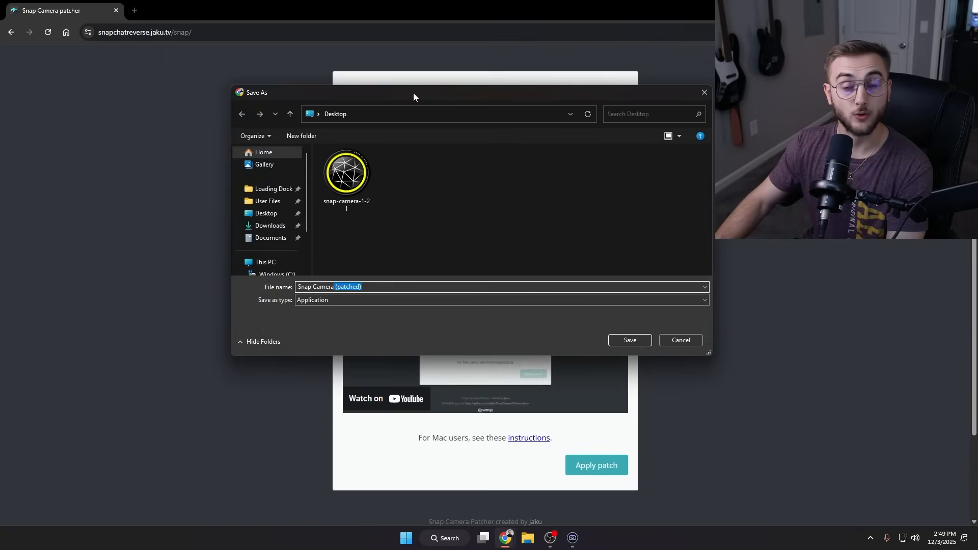
mouse_move(488, 231)
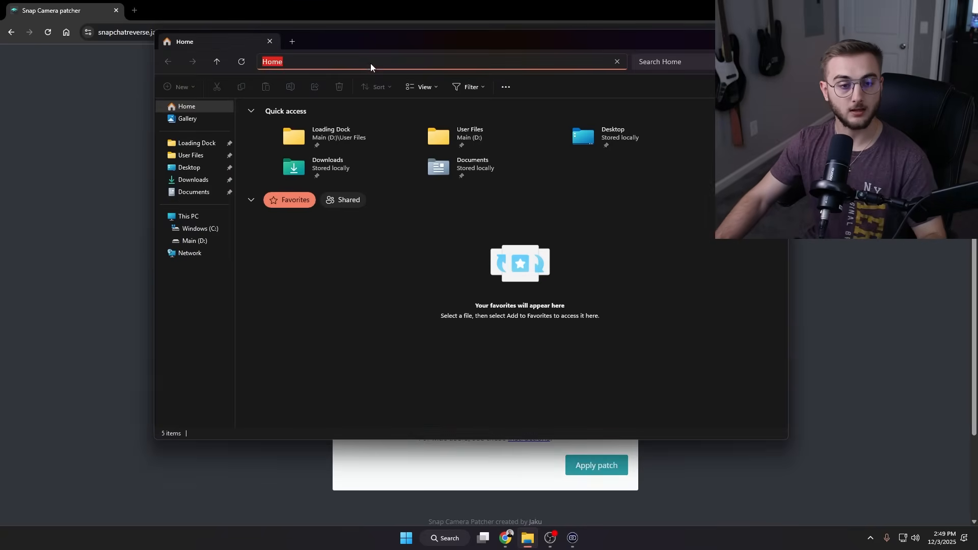
Move the patched file into the Snap Camera program folder, replacing the original Snap Camera.exe
left_click(371, 61)
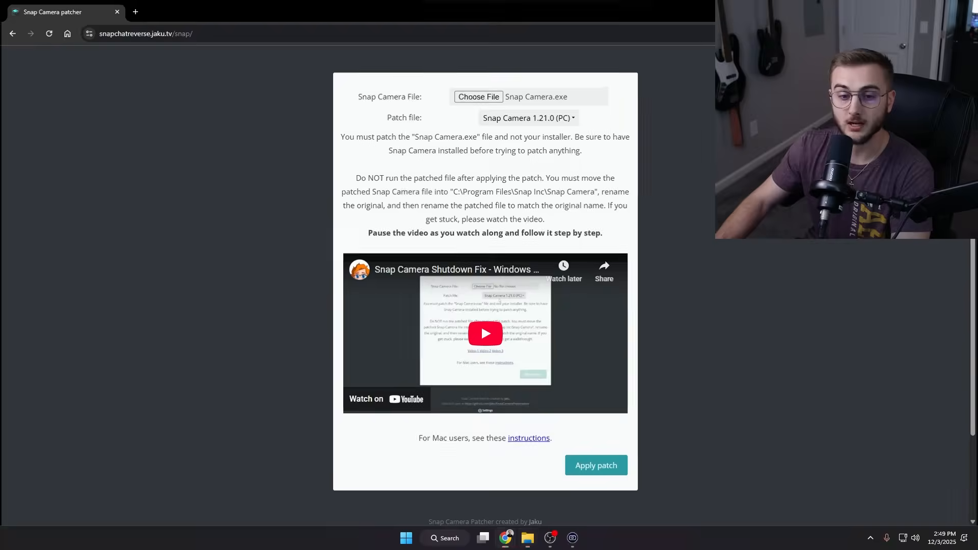
left_click(528, 538)
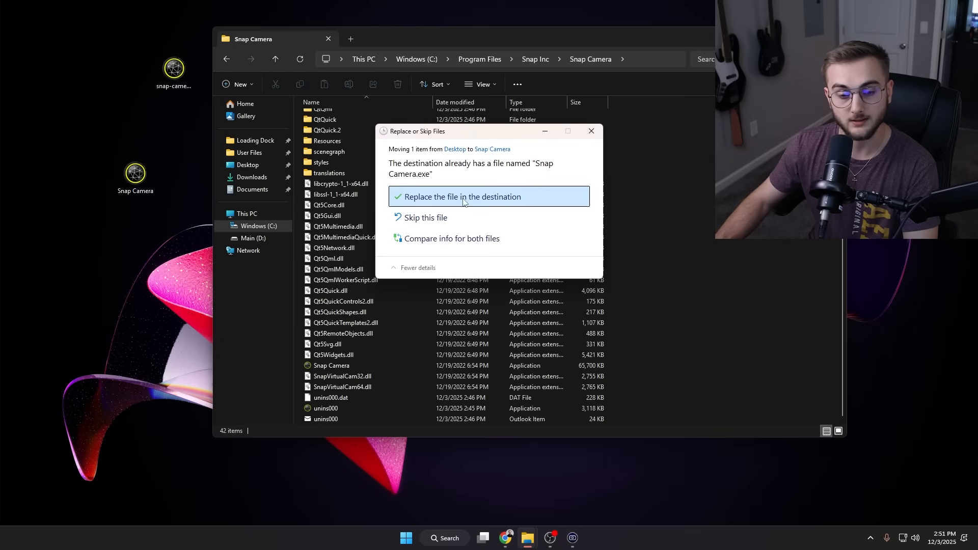
left_click(463, 197)
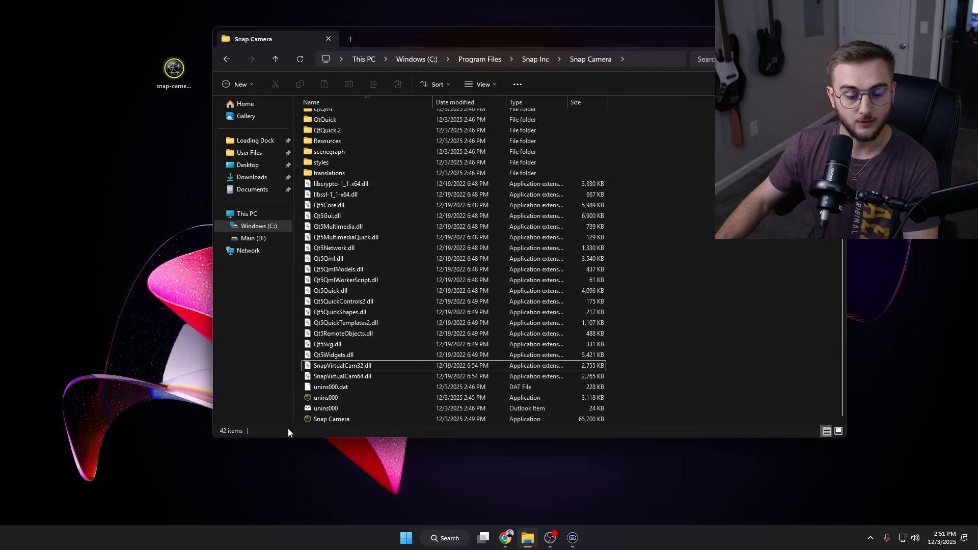
left_click(331, 418)
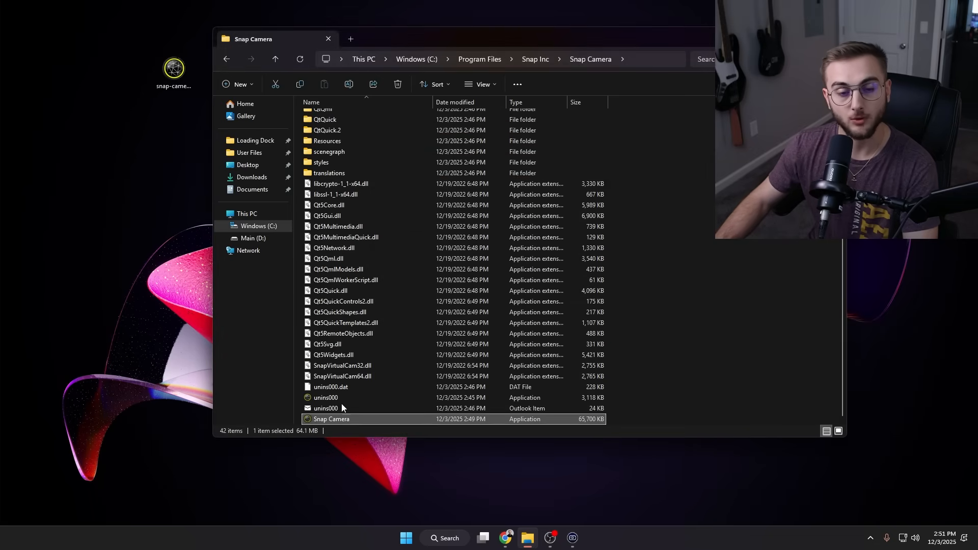
mouse_move(355, 423)
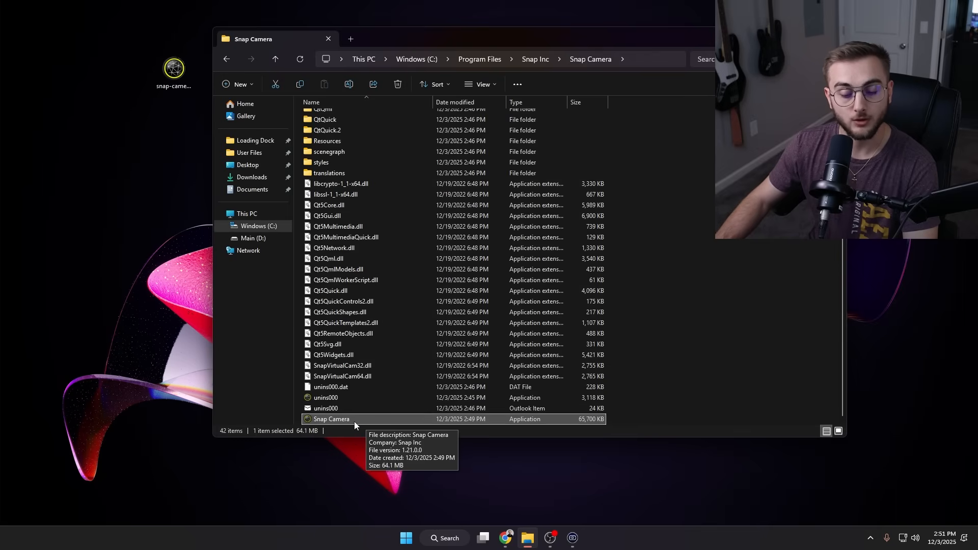
Launch the patched Snap Camera and apply the first featured cartoon lens
double_click(331, 419)
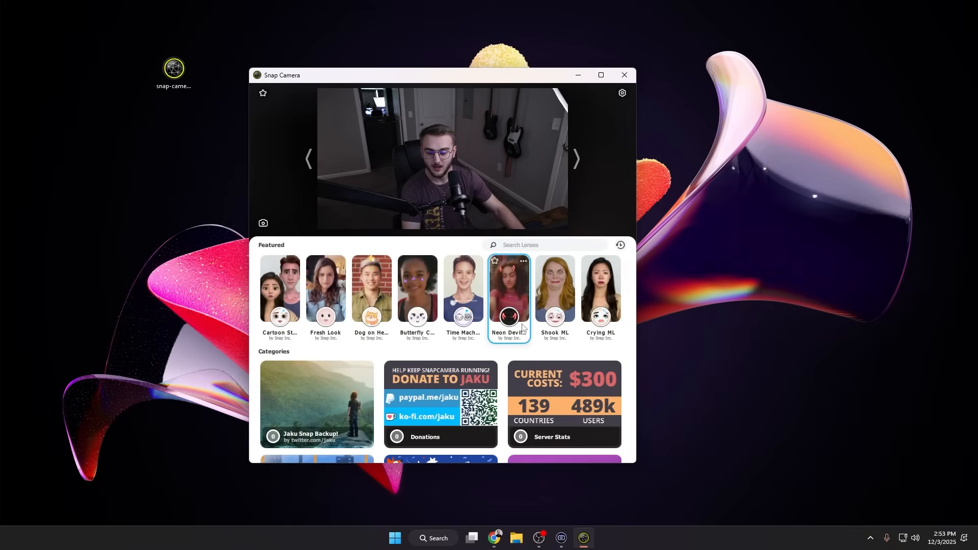
left_click(279, 290)
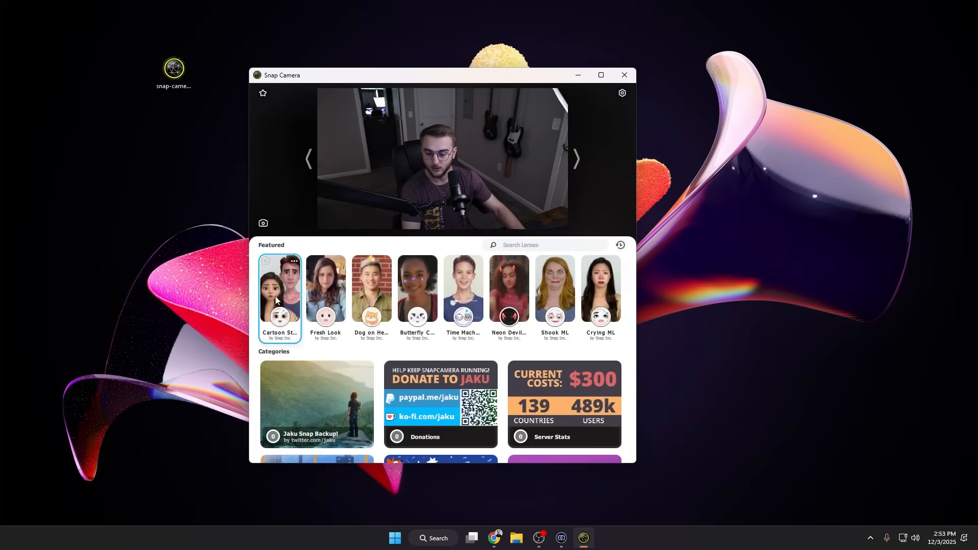
left_click(279, 296)
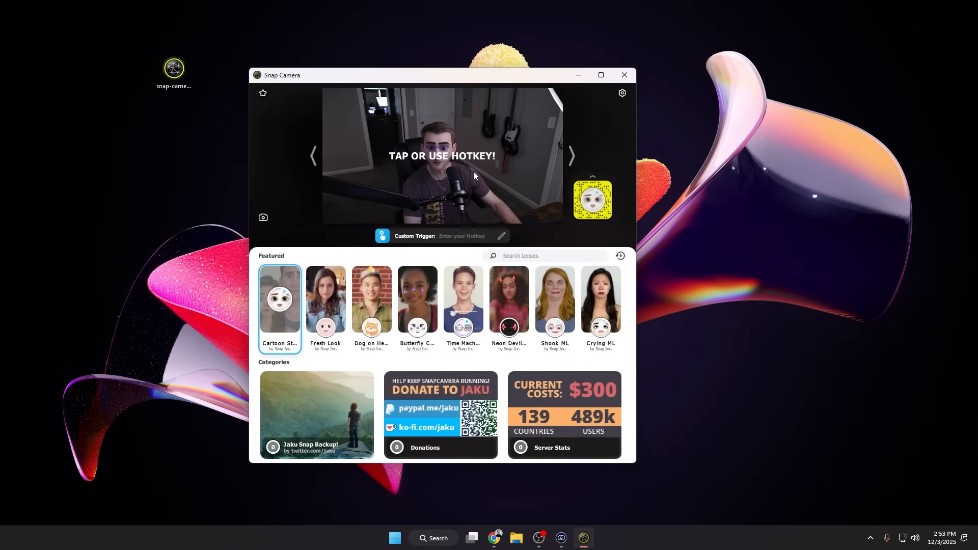
left_click(441, 156)
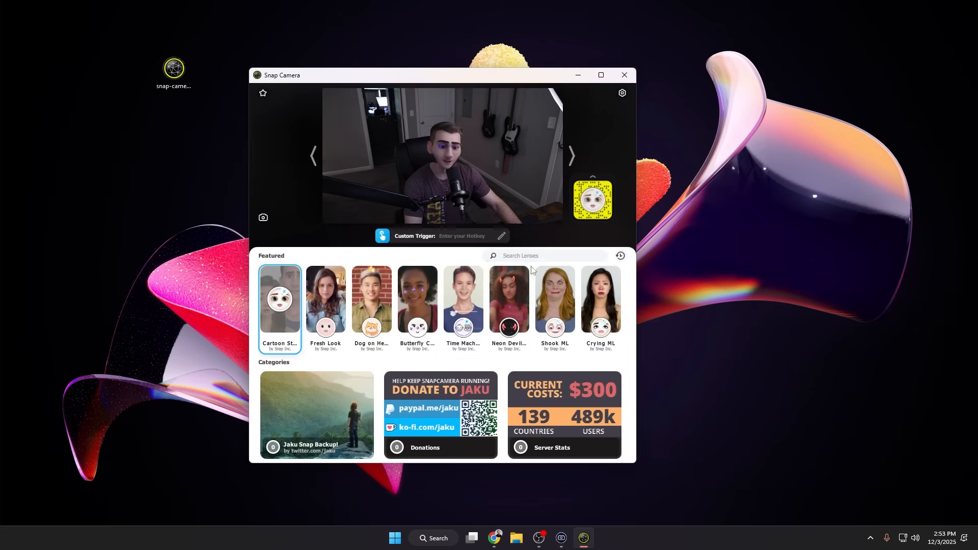
Search the lens library for 'pota' to find the Potato lens
left_click(544, 255)
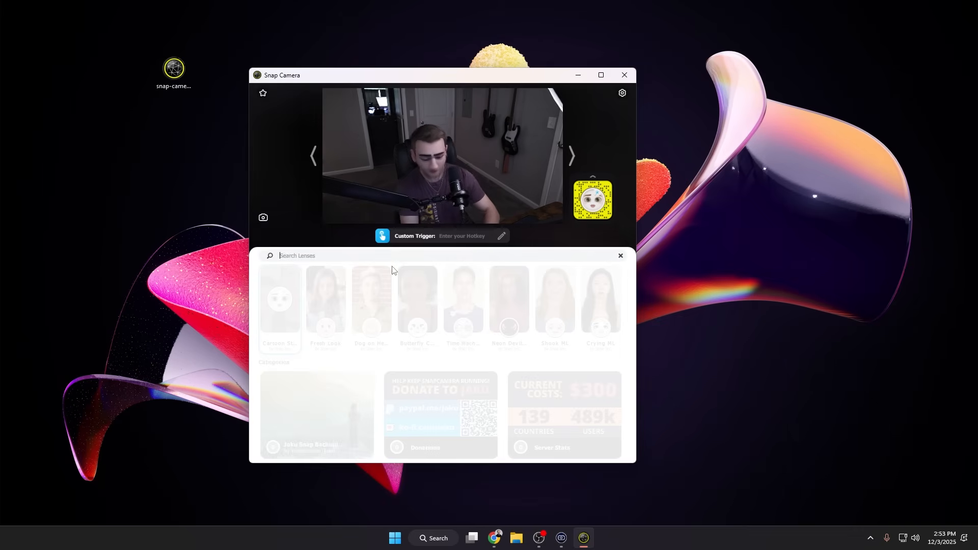
type("pota")
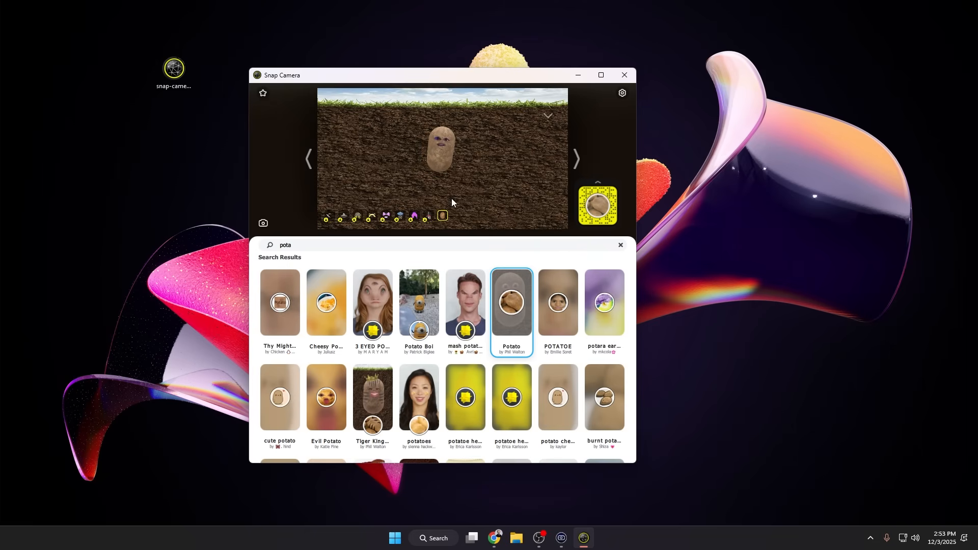
mouse_move(510, 330)
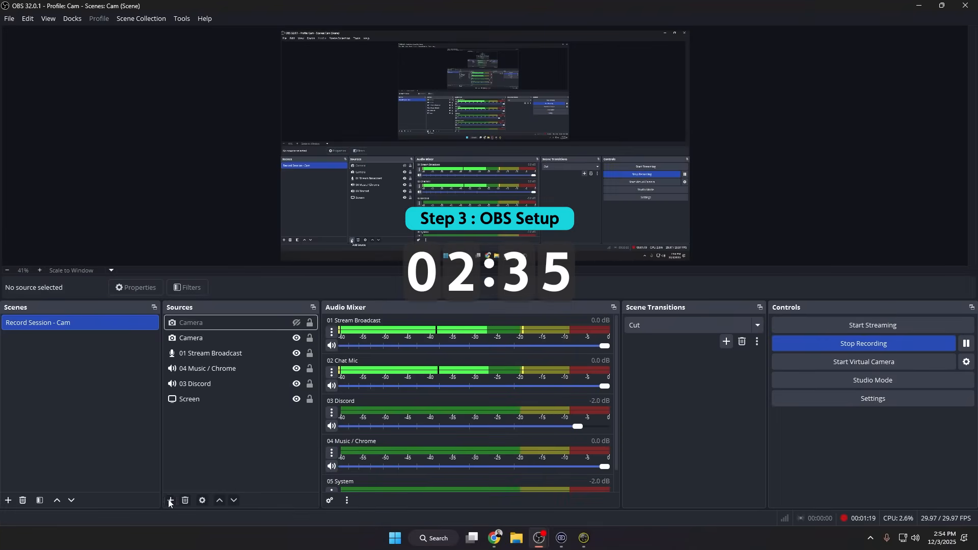
Add a Video Capture Device source named Snap Camera using the Snap Camera device
left_click(169, 499)
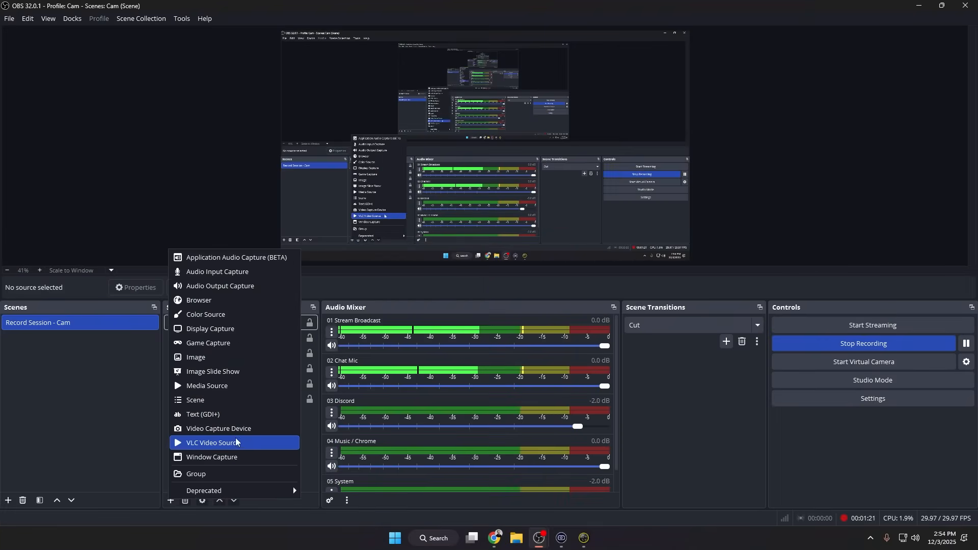
left_click(213, 442)
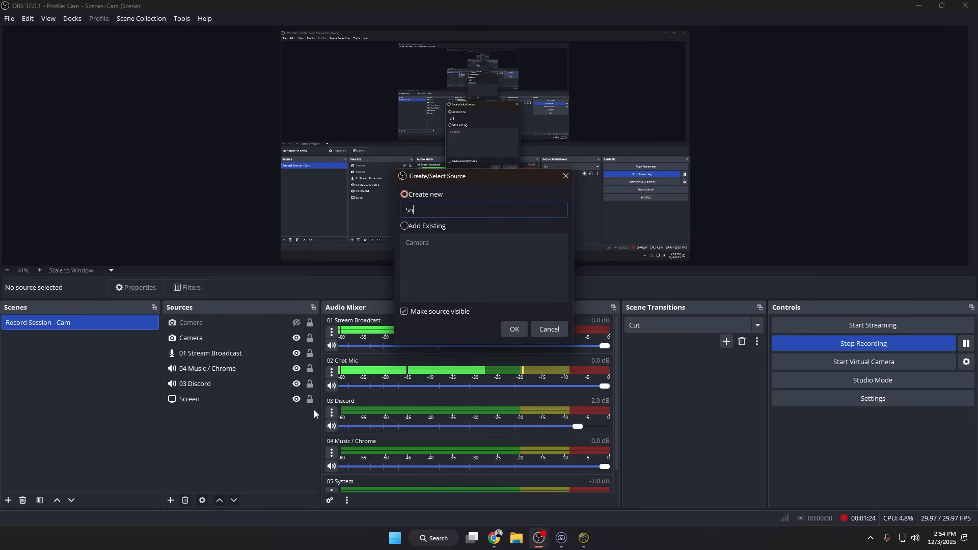
left_click(514, 329)
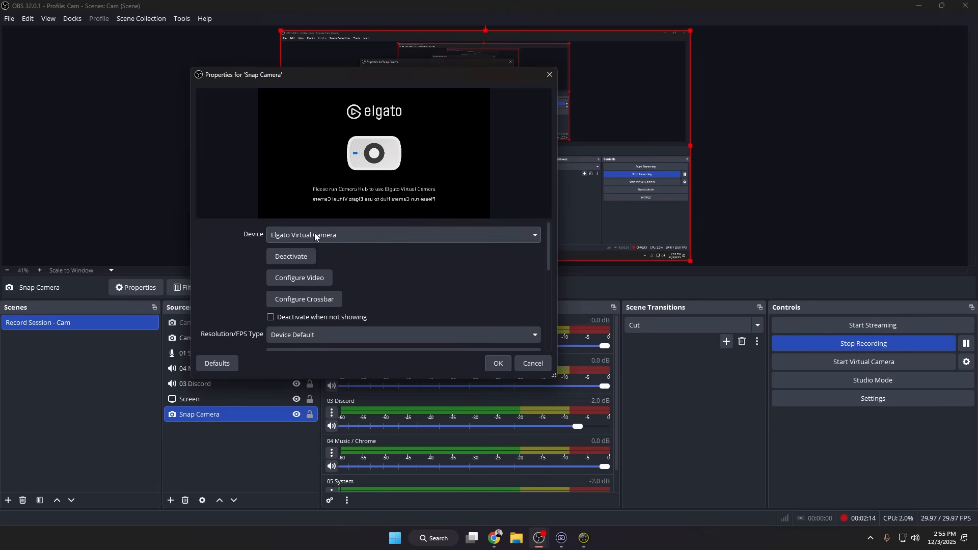
left_click(402, 235)
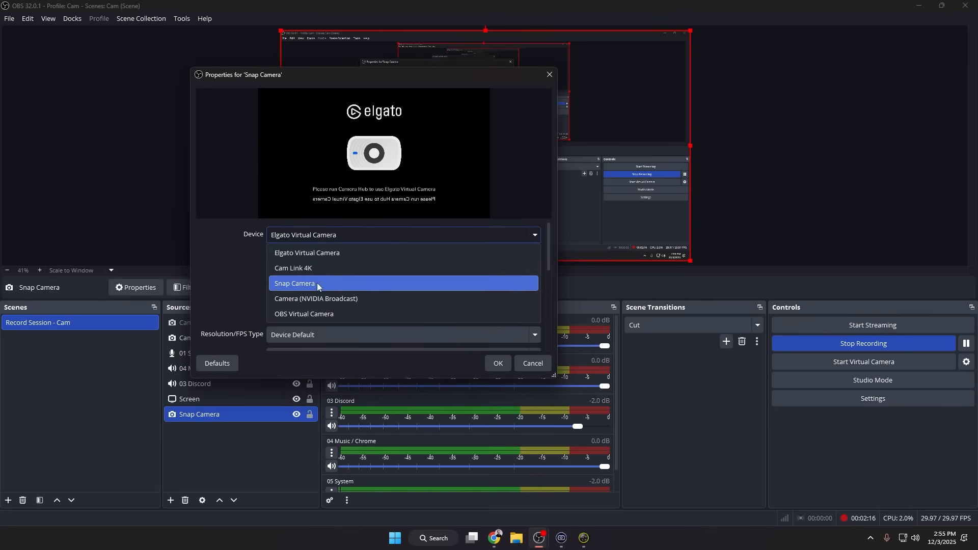
left_click(295, 282)
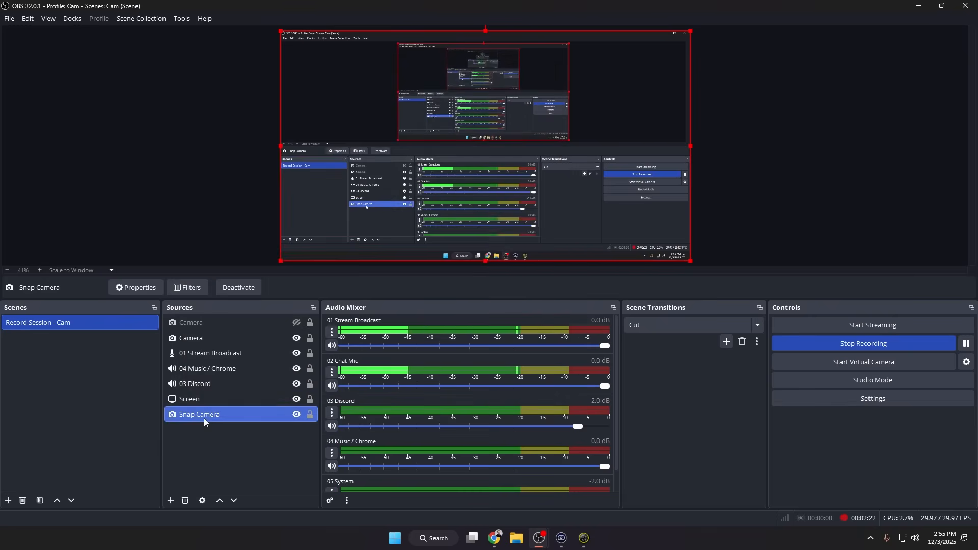
left_click(191, 323)
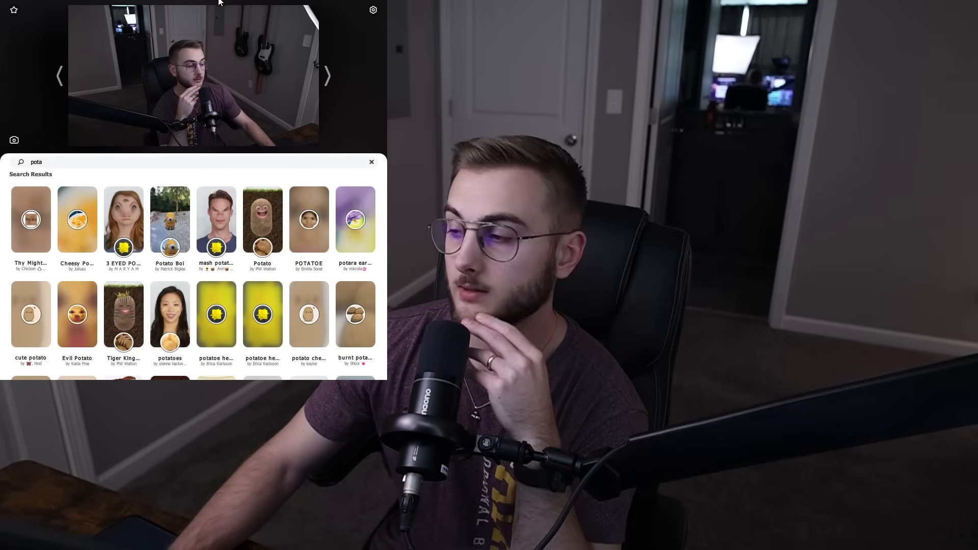
Apply the Potato lens that shows a potato against a green background
left_click(170, 219)
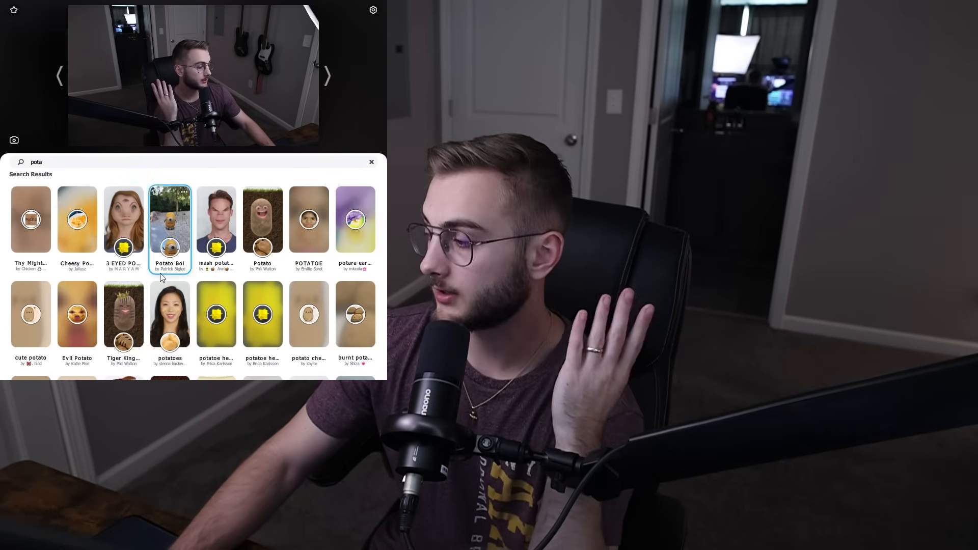
left_click(262, 220)
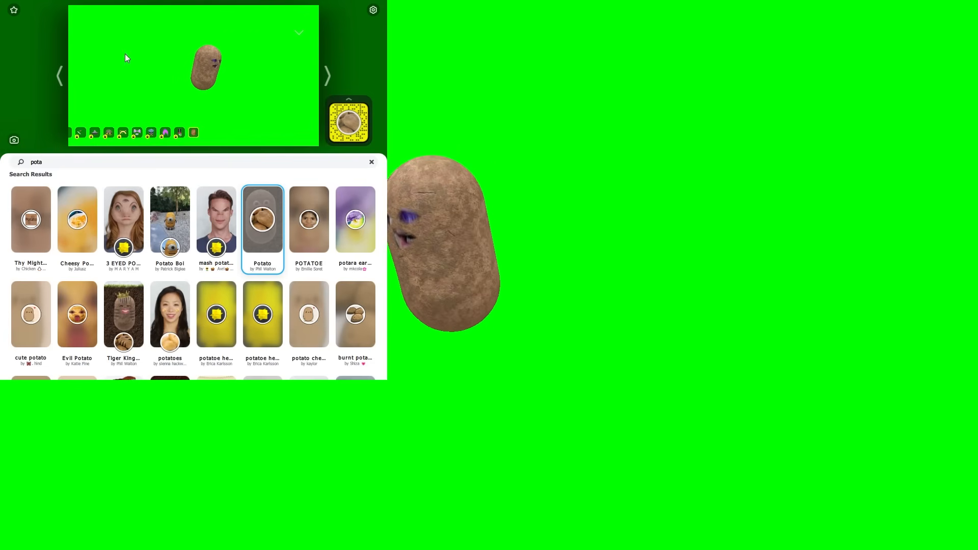
key("Backspace")
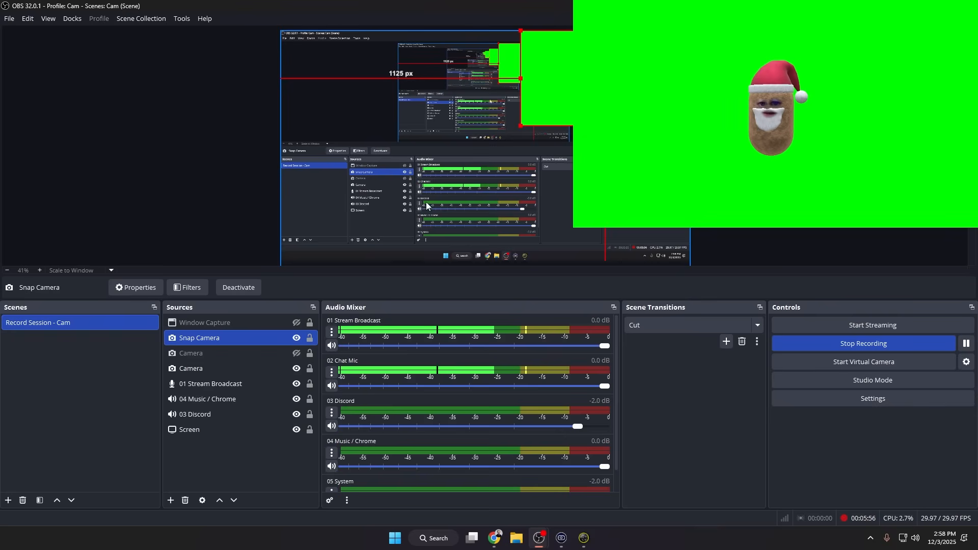
Add a Chroma Key filter to the Snap Camera source with green similarity about 424
right_click(199, 337)
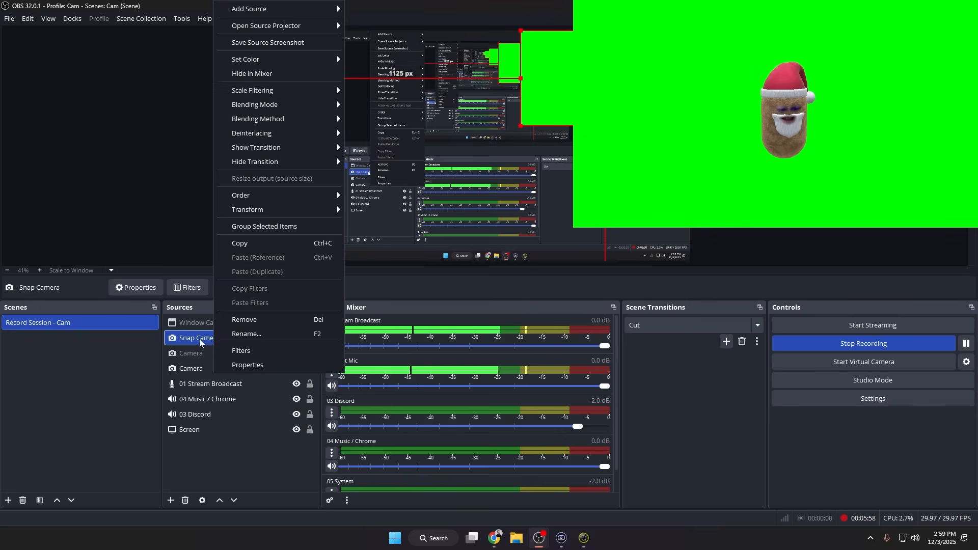
left_click(241, 350)
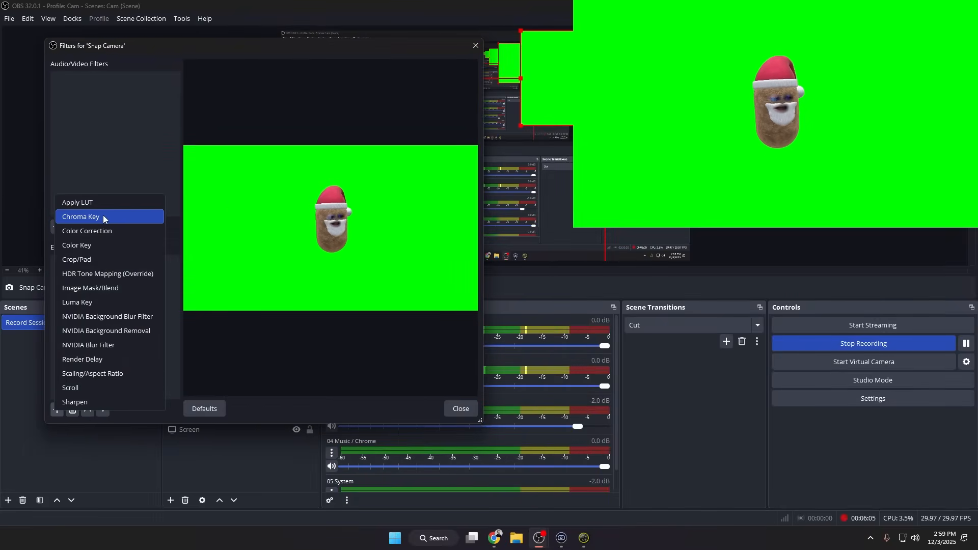
left_click(81, 216)
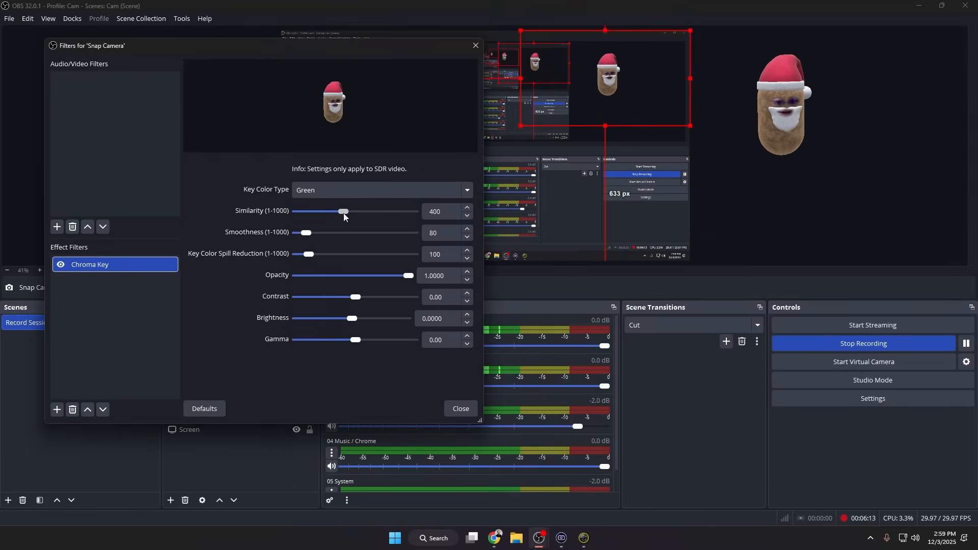
left_click_drag(343, 212, 330, 212)
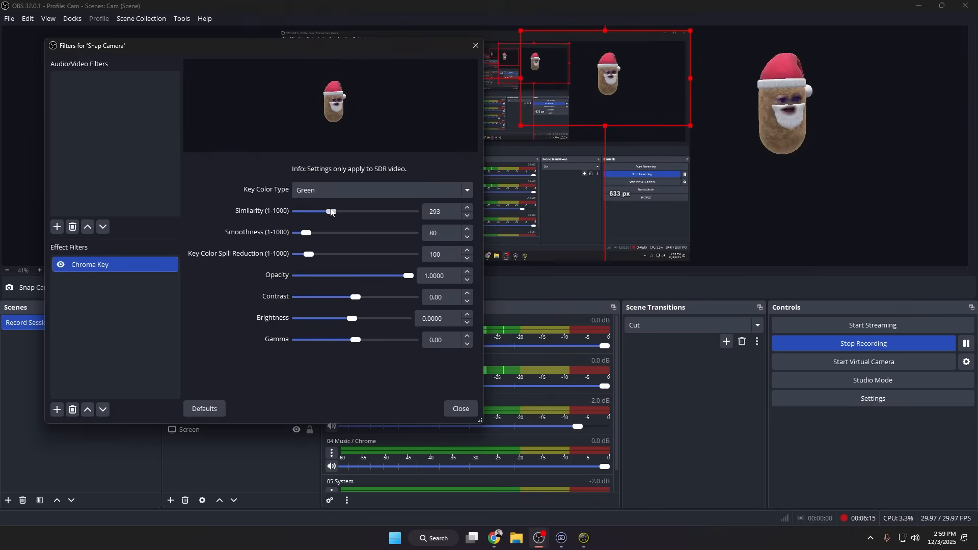
left_click_drag(330, 212, 347, 212)
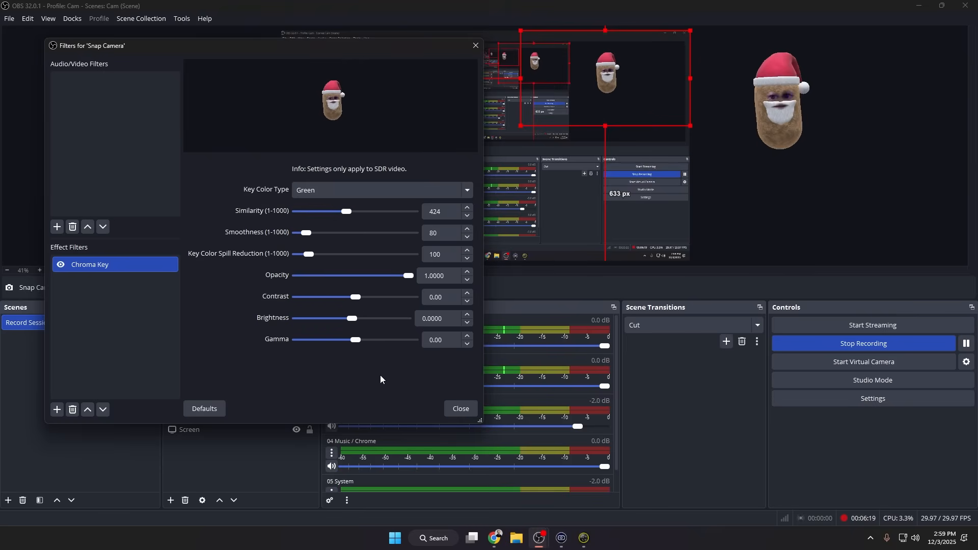
left_click(460, 408)
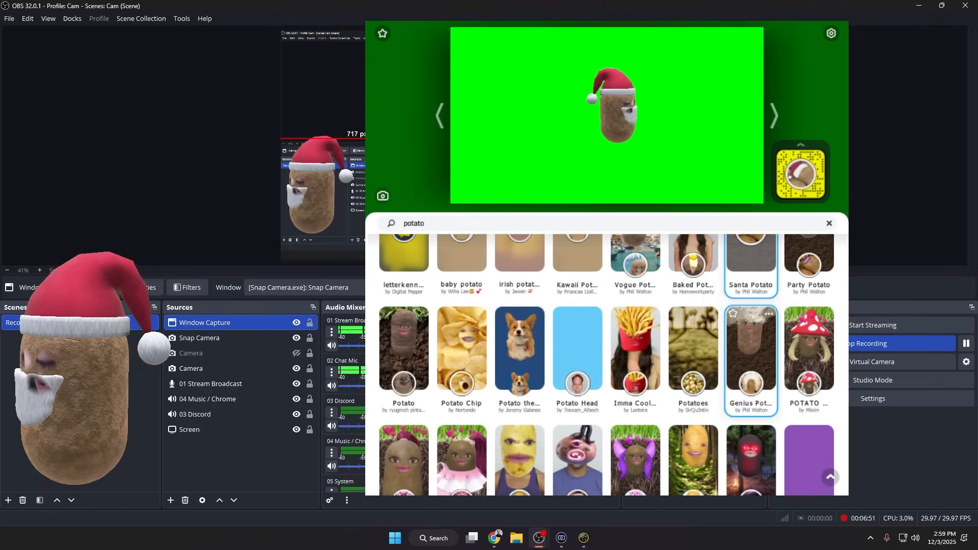
Search the Snap Camera lenses for 'top hat' to apply the Top Hat 3D lens
scroll("down", 3)
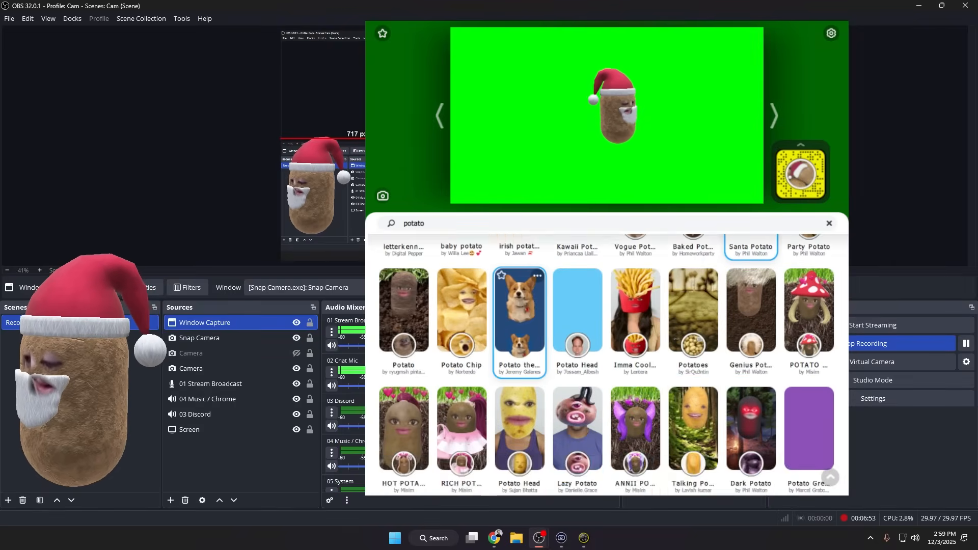
type("top hat")
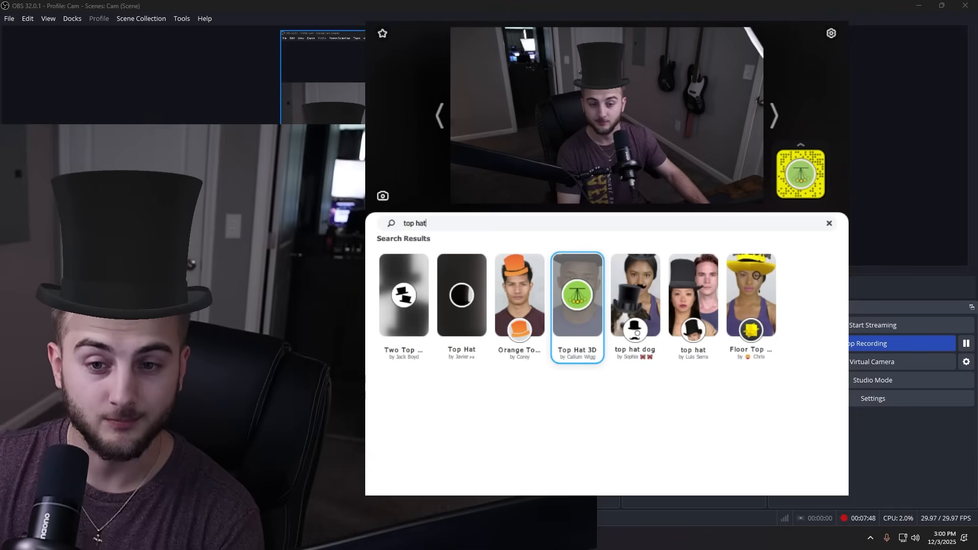